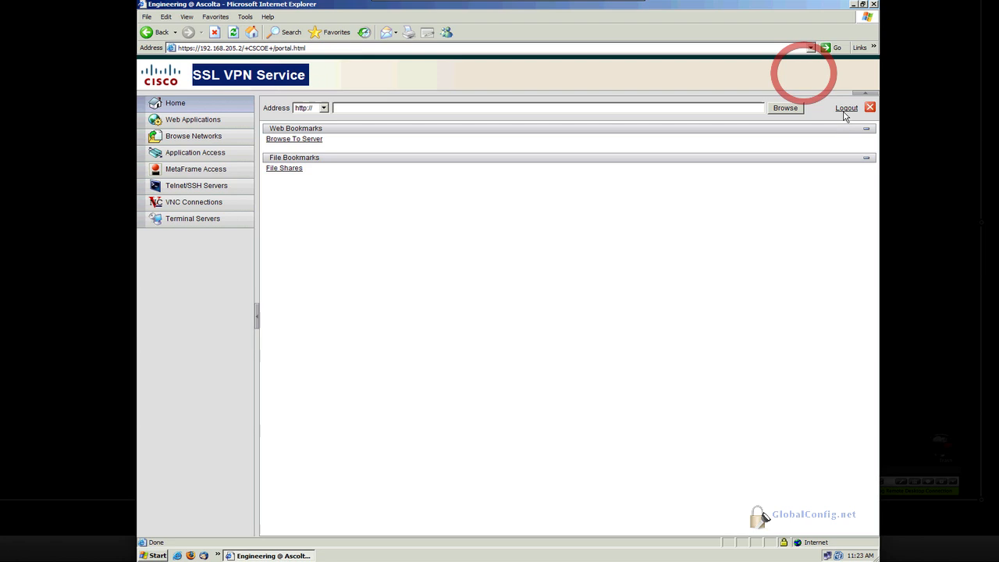
# Log out of the SSL VPN portal in Internet Explorer
pyautogui.click(846, 107)
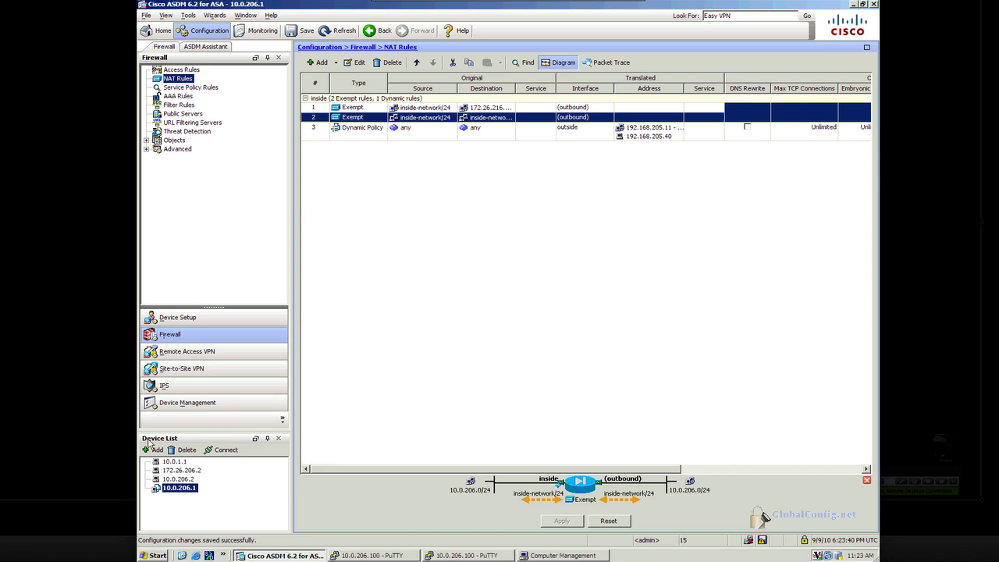
# Open the anyconnect profile under Remote Access VPN's AnyConnect Connection Profiles for editing
pyautogui.click(186, 351)
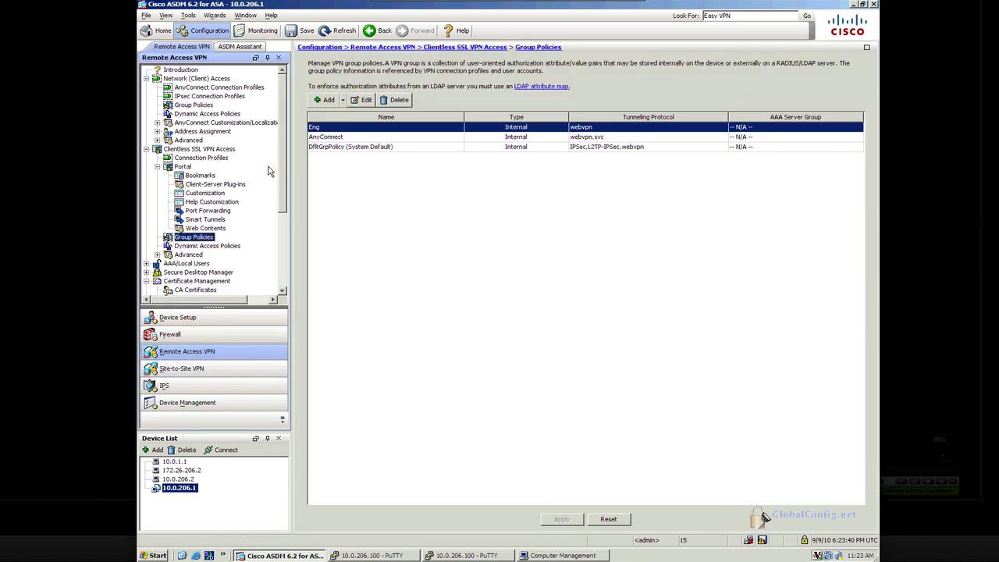
pyautogui.click(219, 87)
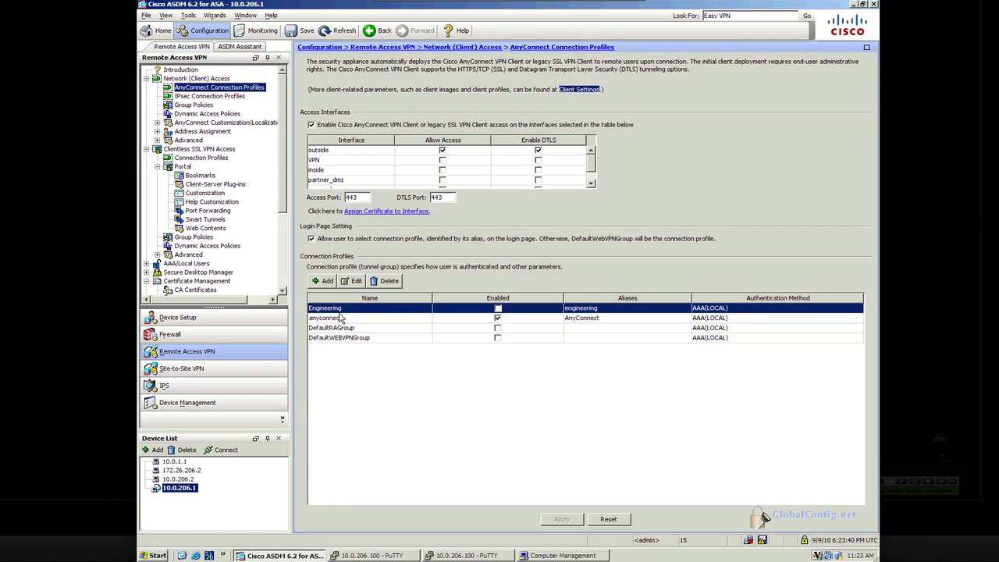
pyautogui.click(324, 318)
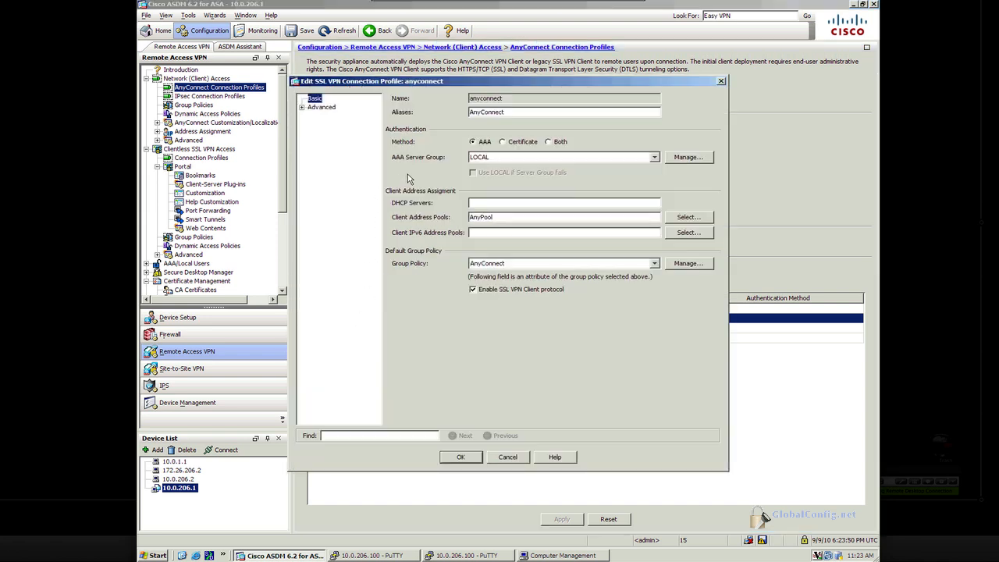
pyautogui.click(302, 107)
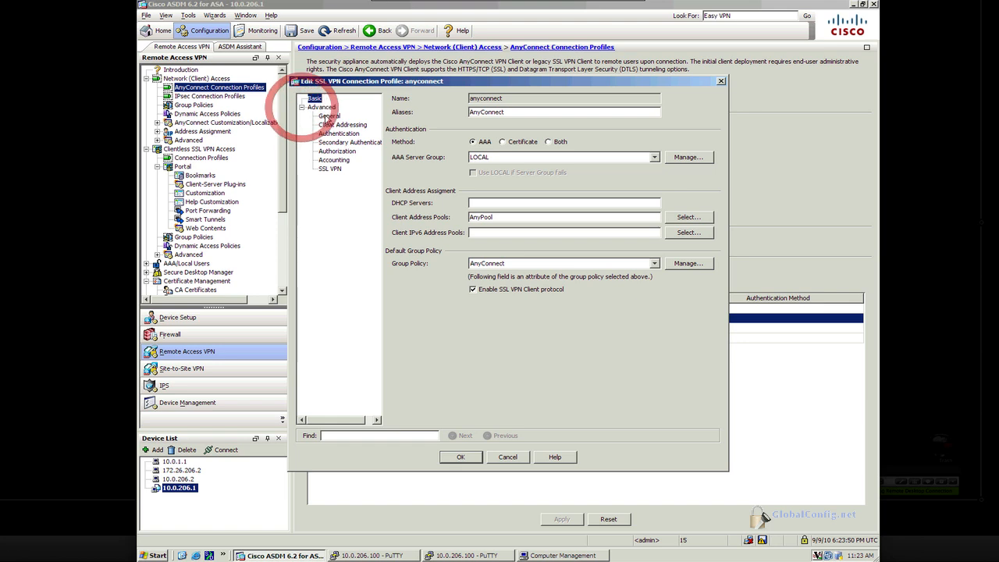
pyautogui.click(330, 116)
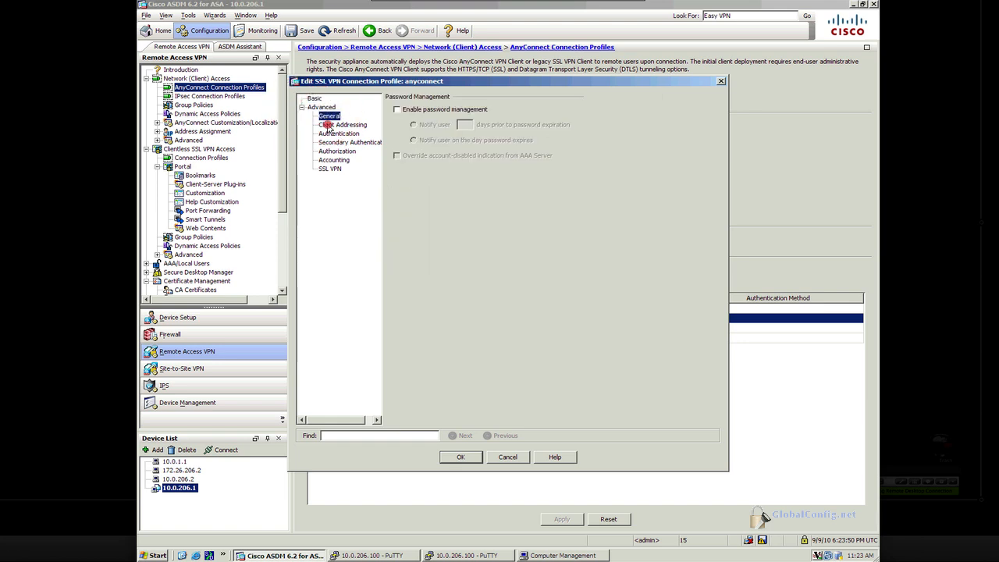
pyautogui.click(339, 133)
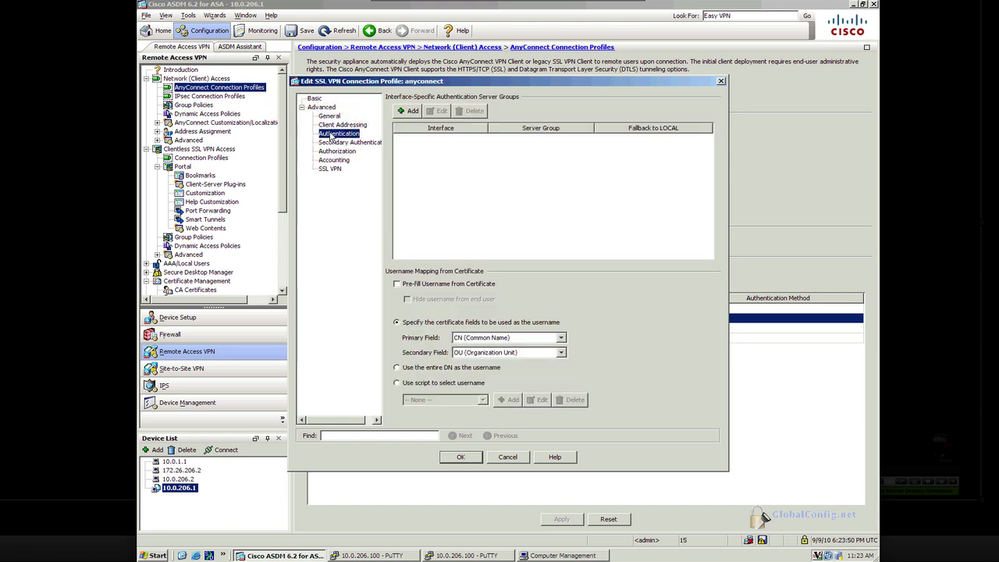
pyautogui.click(337, 151)
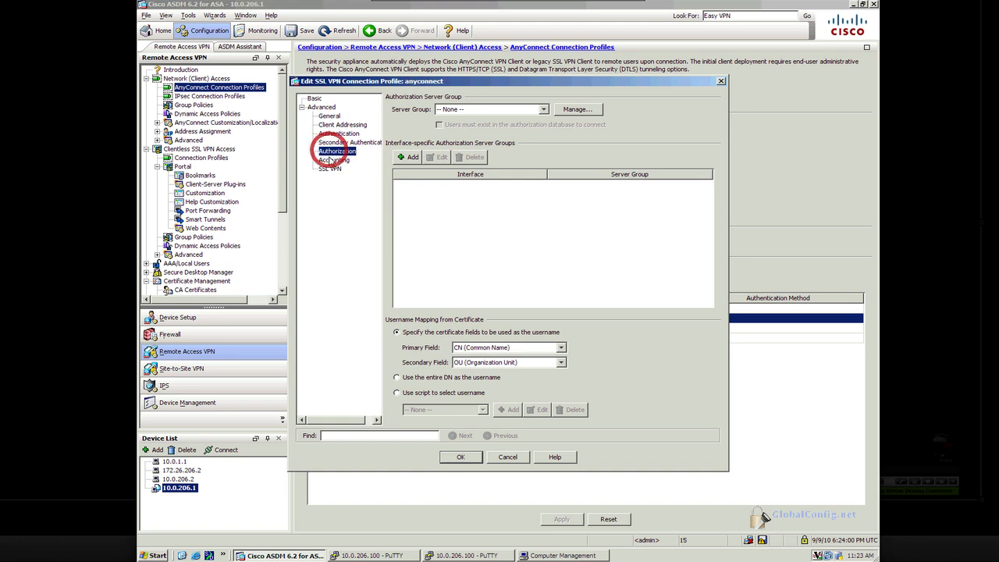
pyautogui.click(329, 169)
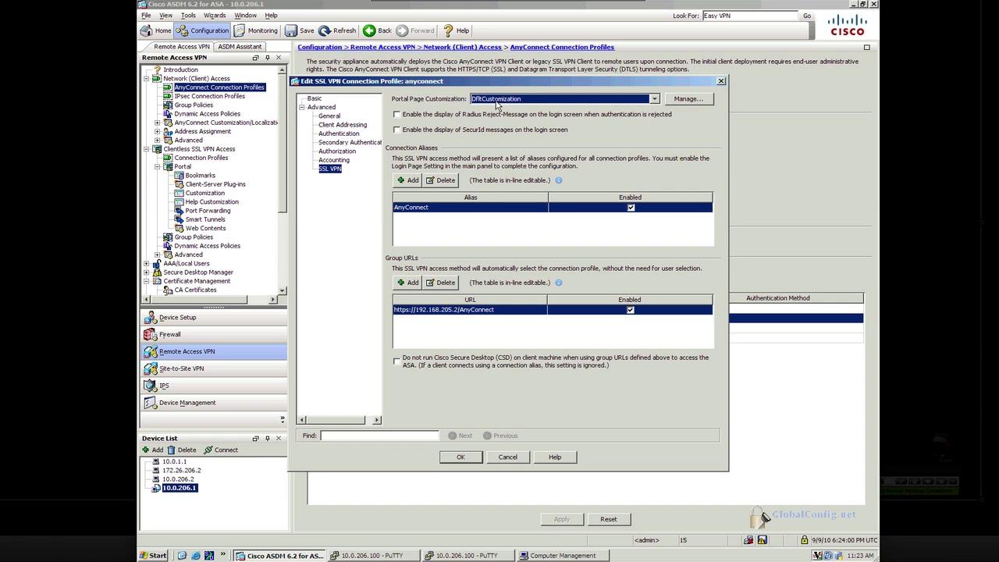
pyautogui.moveTo(416, 372)
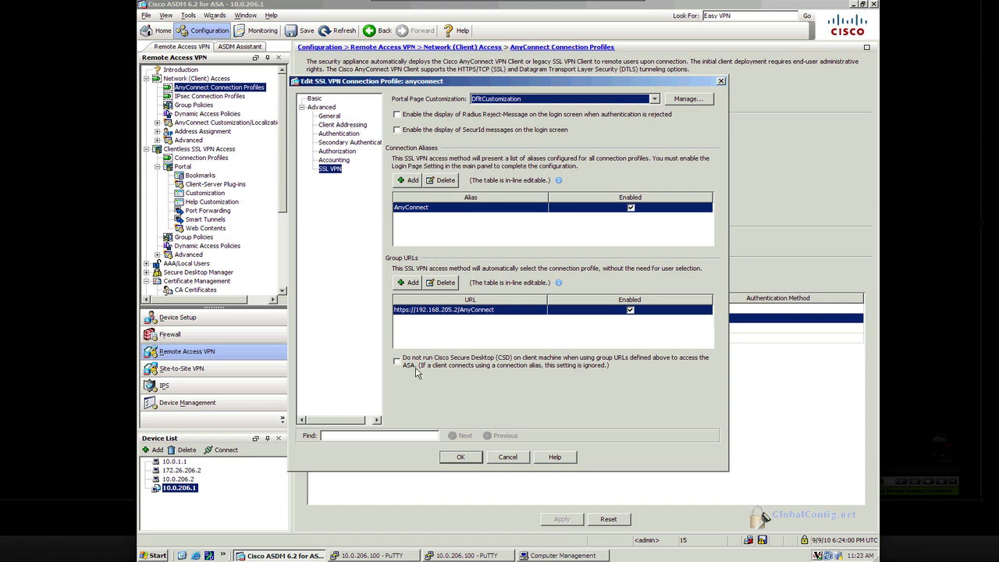
pyautogui.moveTo(372, 192)
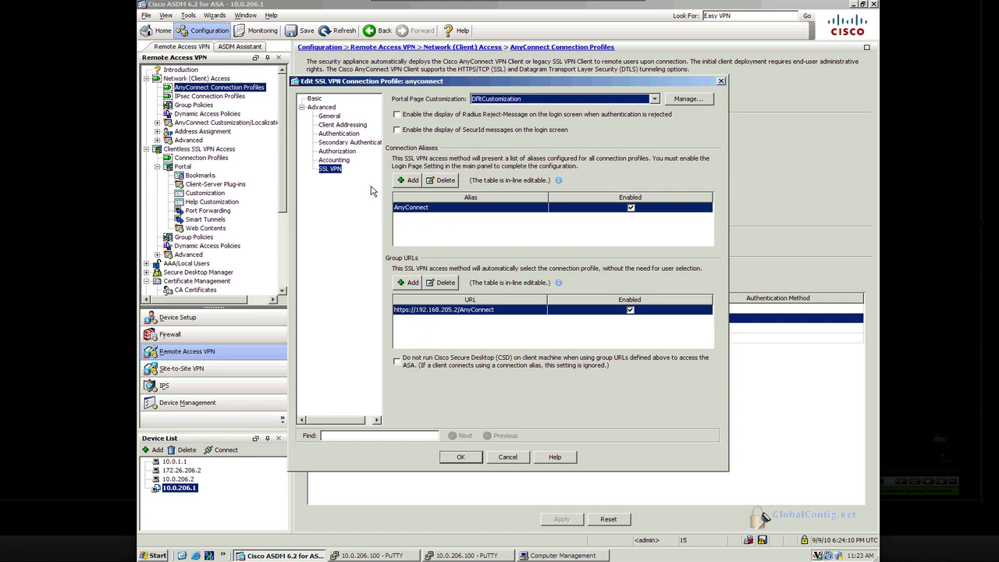
pyautogui.moveTo(332, 139)
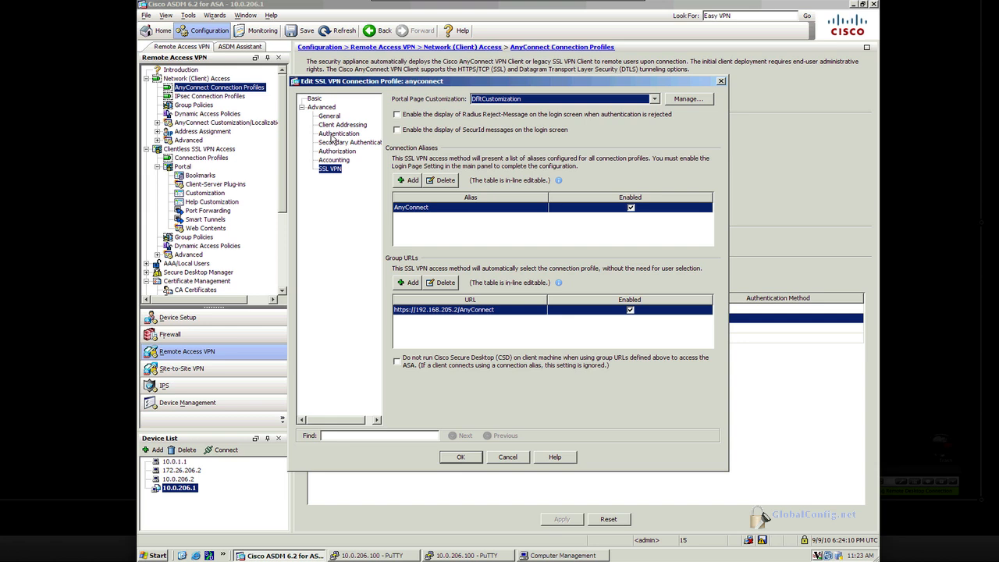
pyautogui.click(313, 97)
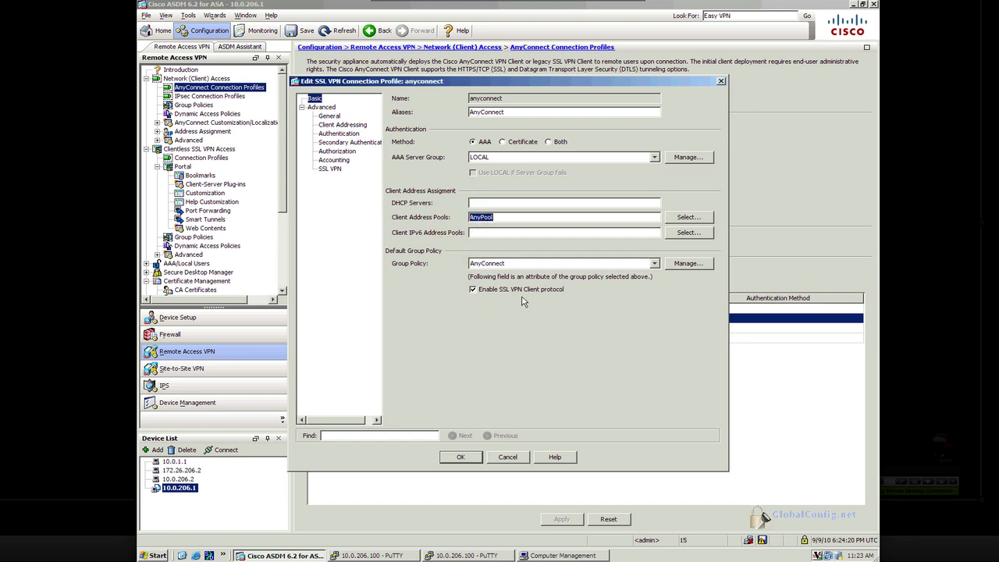
pyautogui.moveTo(660, 273)
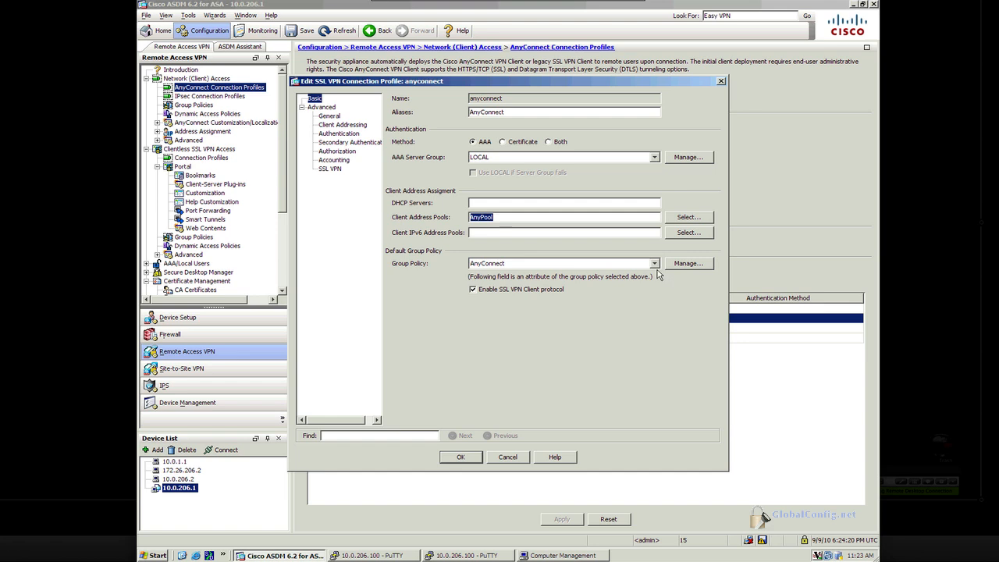
# Edit the AnyConnect group policy and view its DNS/WINS Servers options
pyautogui.click(688, 263)
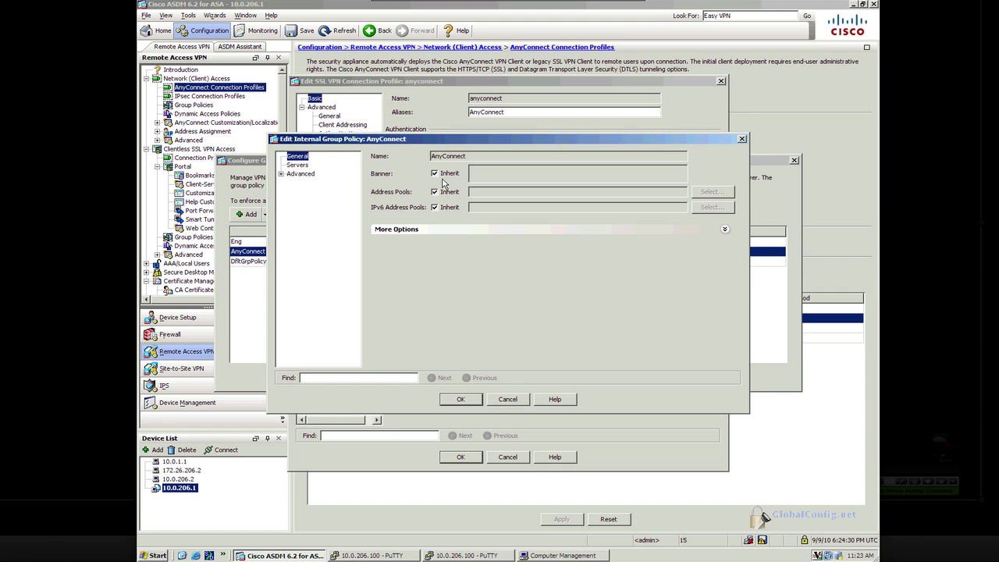
pyautogui.moveTo(420, 229)
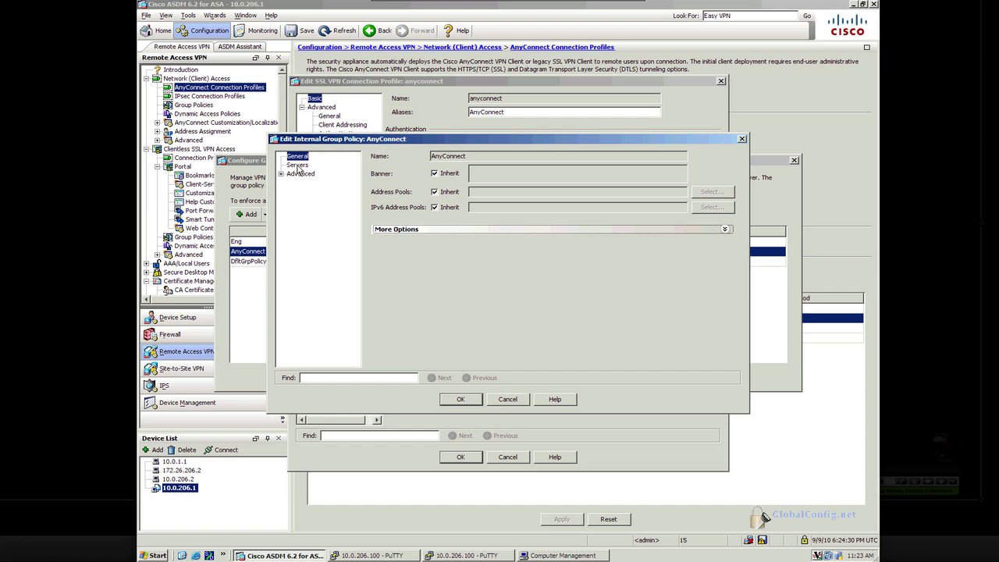
pyautogui.click(297, 165)
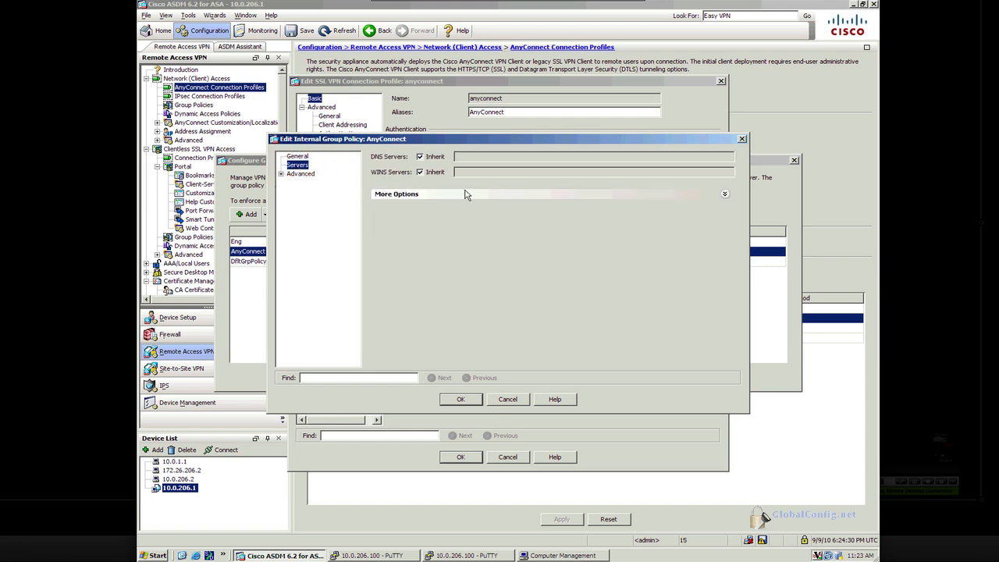
pyautogui.click(396, 194)
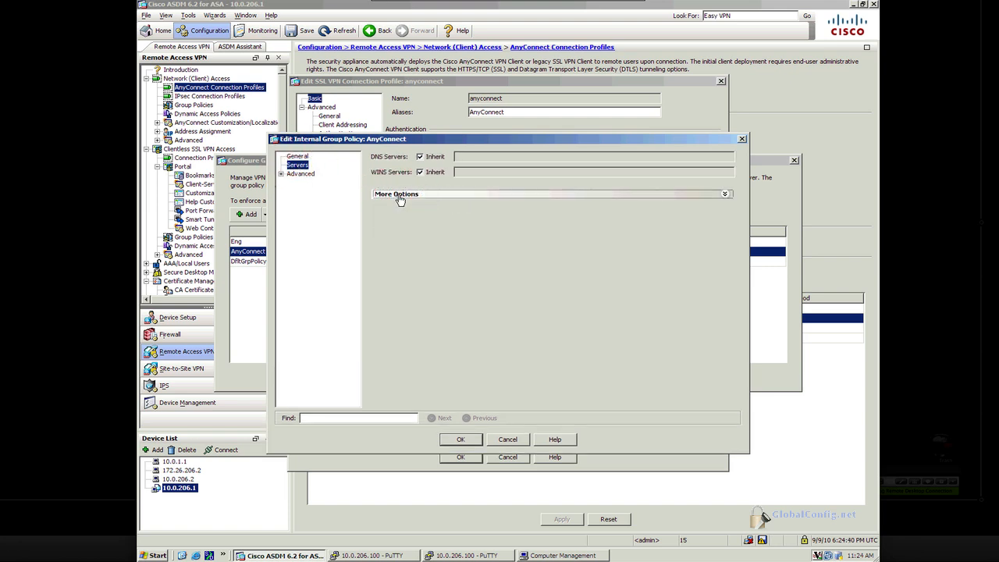
pyautogui.moveTo(504, 275)
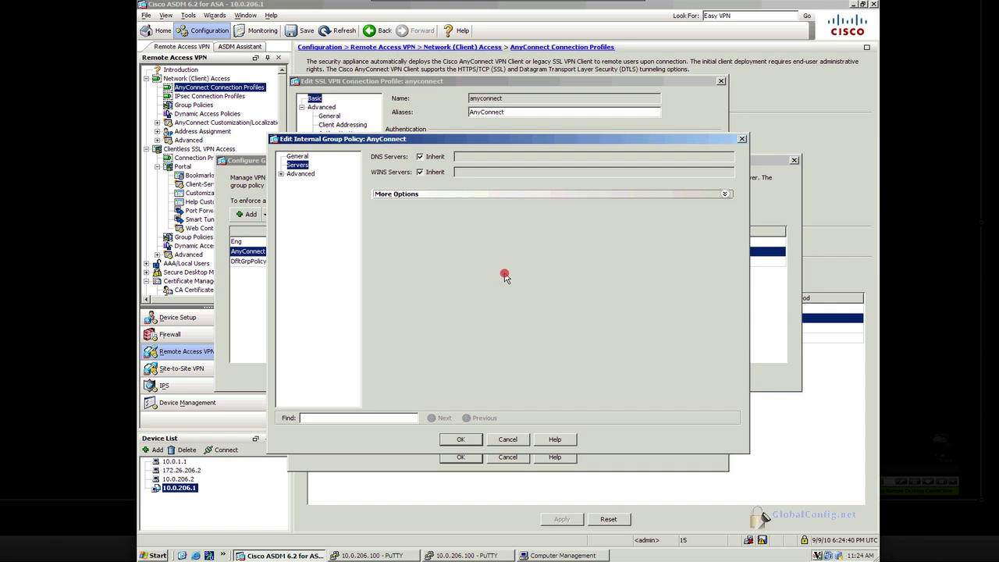
# Review the policy's Advanced Split Tunneling and IE Browser Proxy pages
pyautogui.click(282, 173)
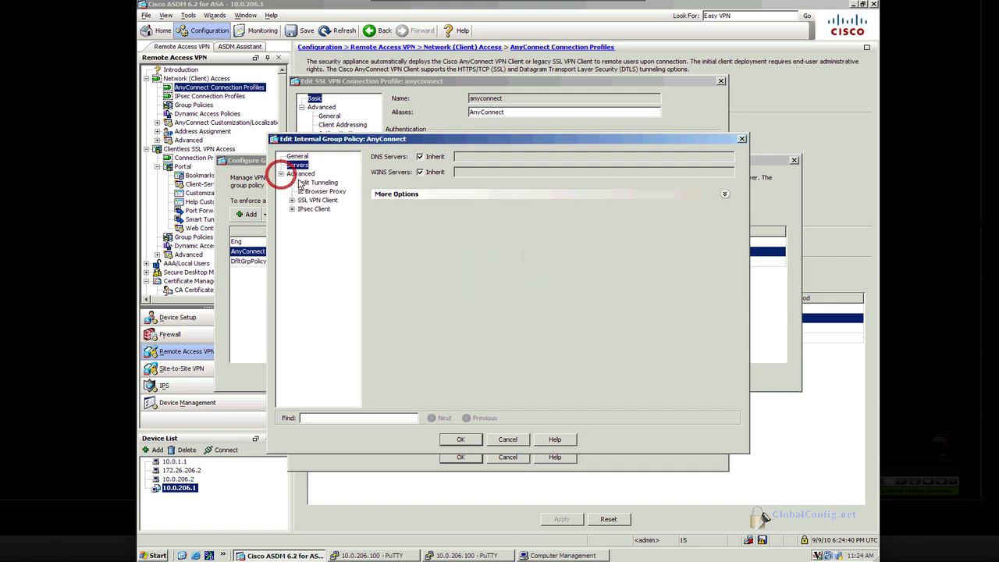
pyautogui.click(317, 182)
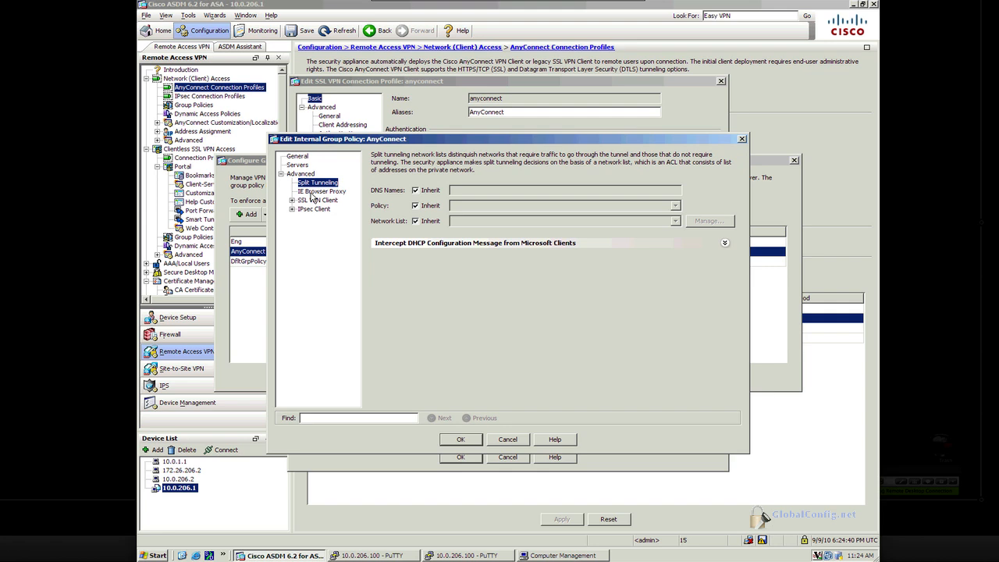
pyautogui.click(322, 191)
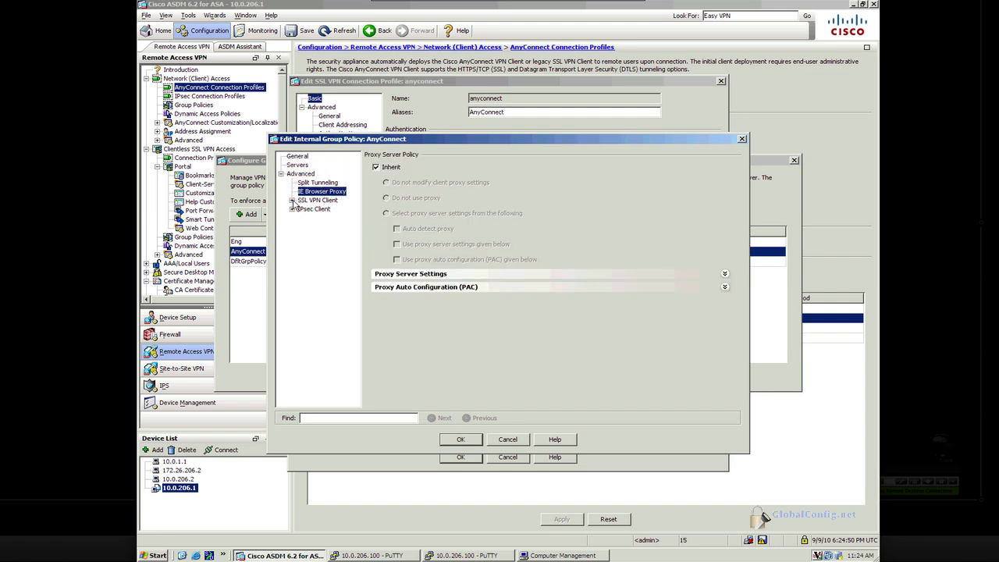
# Set AnyConnect login setting to prompt users, defaulting to Download SSL VPN Client, and OK
pyautogui.click(324, 208)
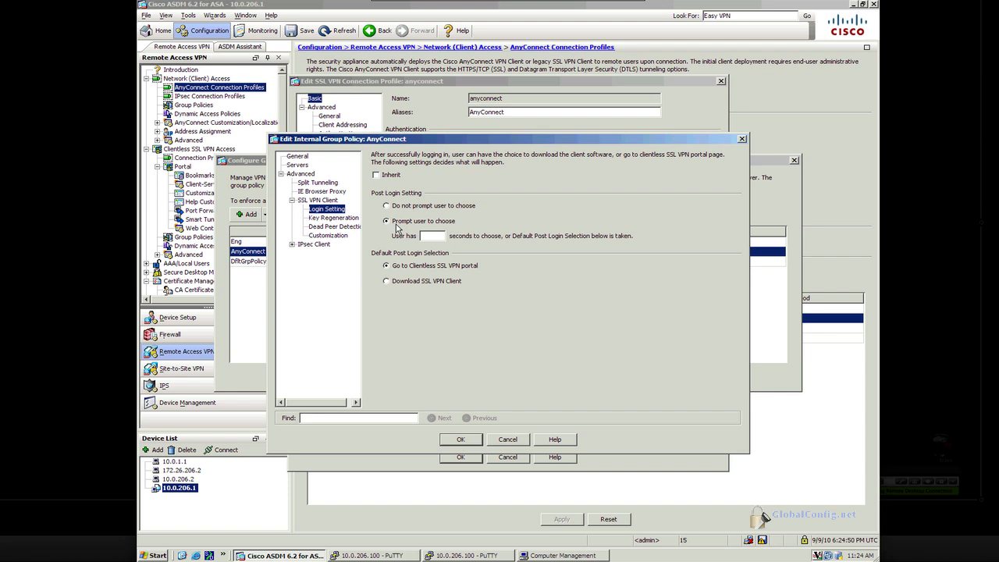
pyautogui.moveTo(398, 273)
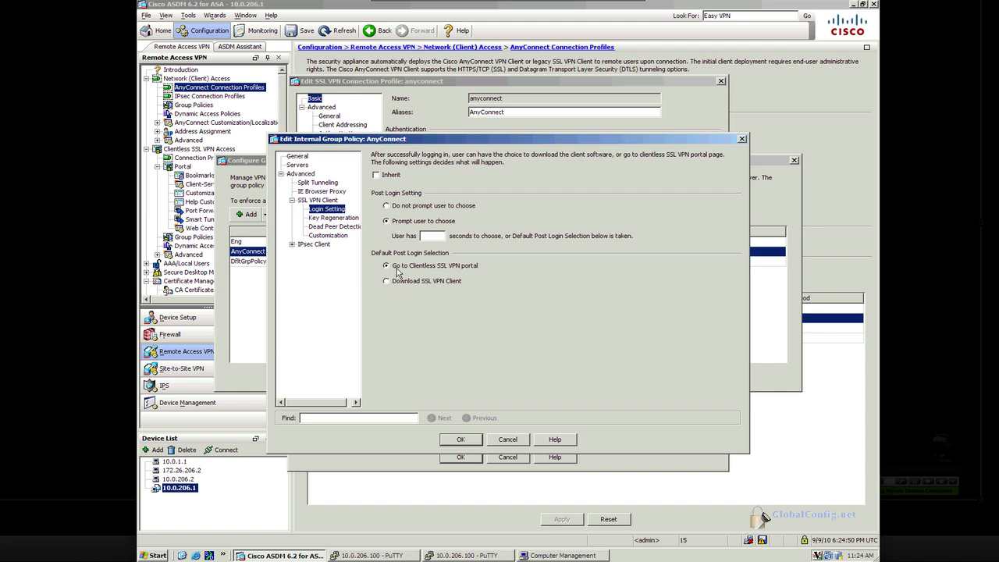
pyautogui.moveTo(410, 287)
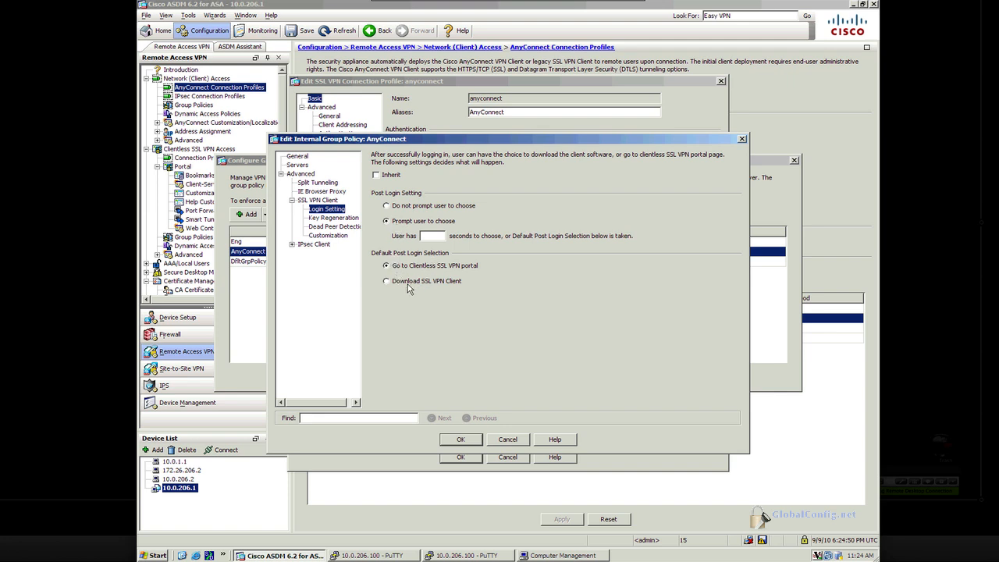
pyautogui.click(386, 280)
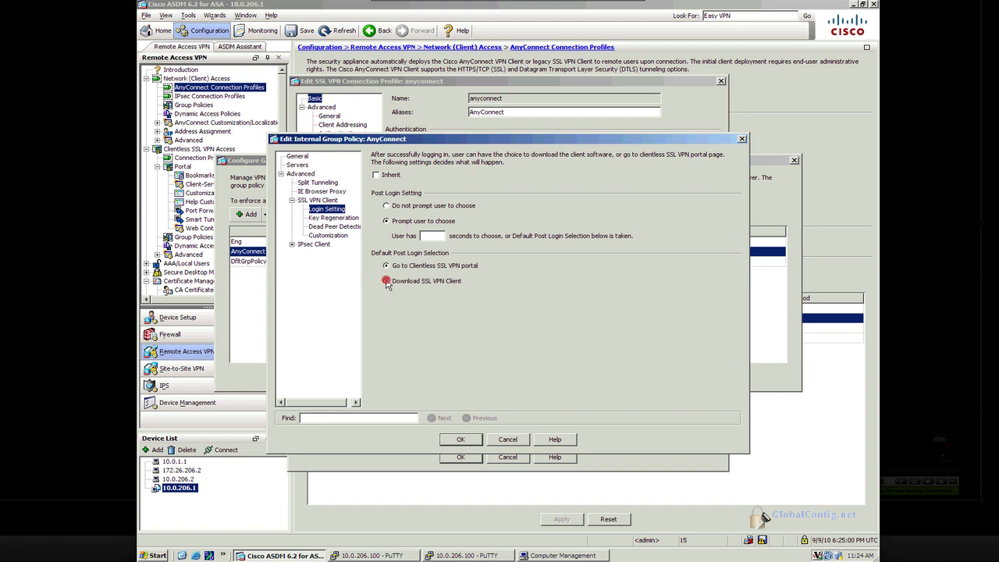
pyautogui.click(385, 281)
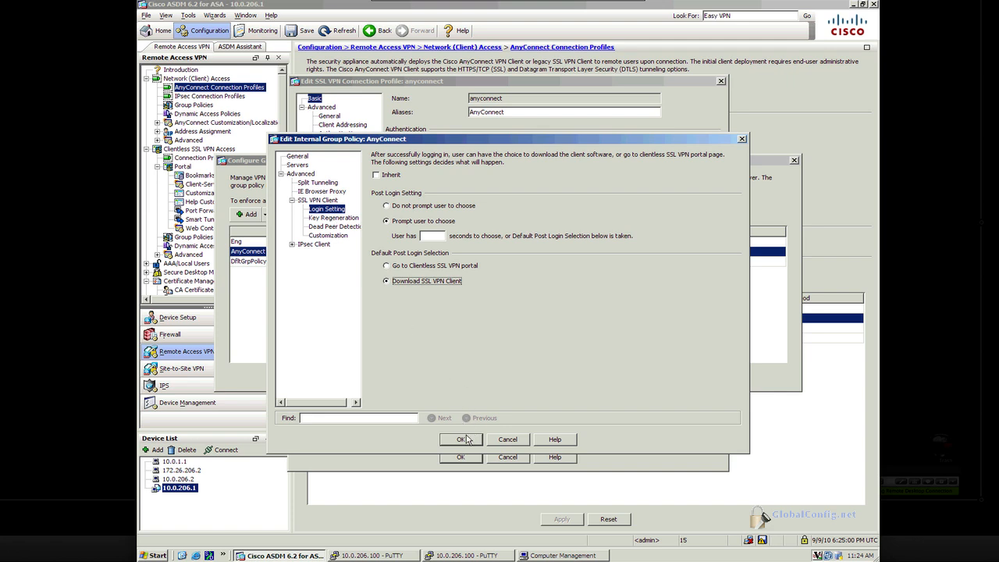
pyautogui.click(461, 439)
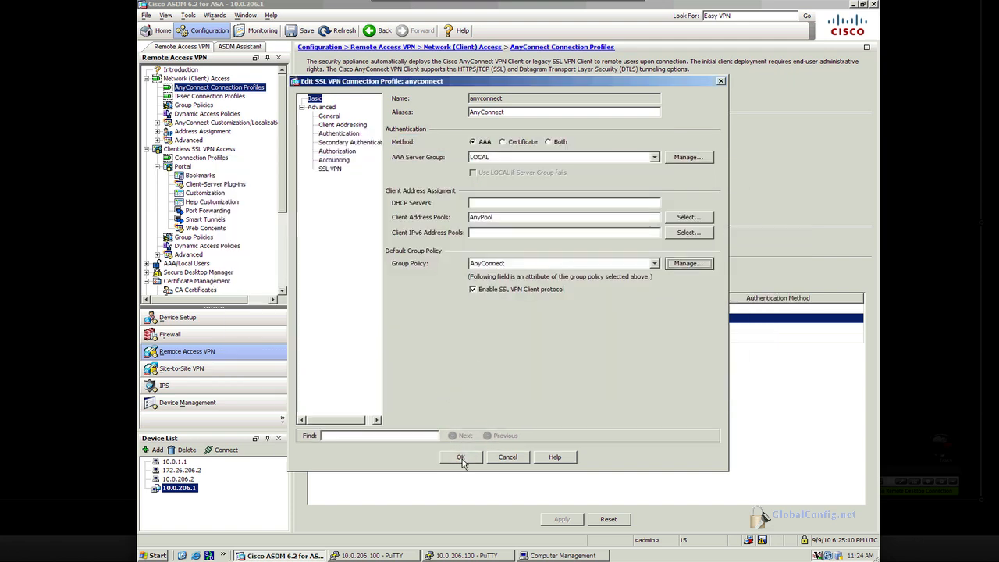
# Save the anyconnect connection profile and send the generated commands to the ASA
pyautogui.click(460, 456)
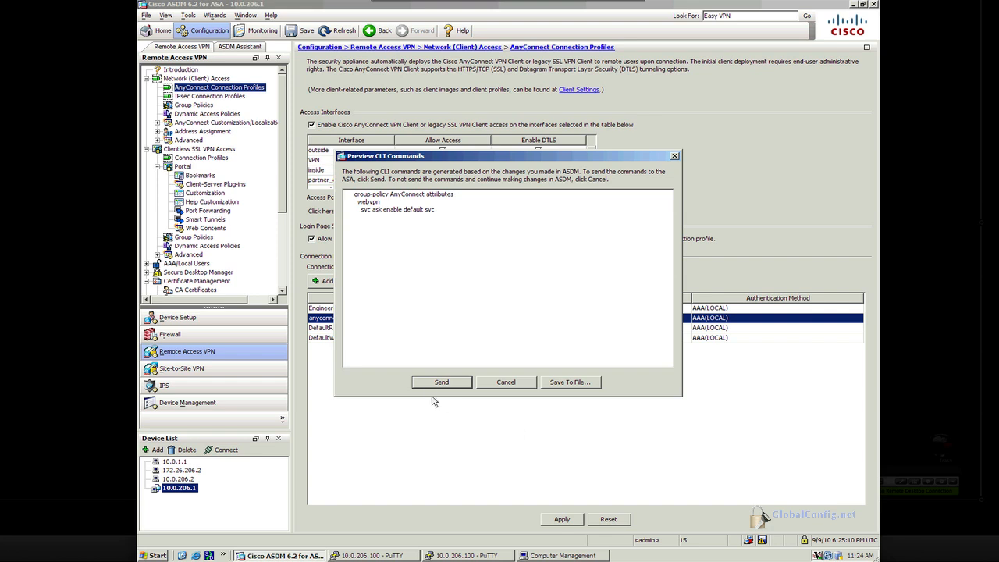
pyautogui.click(440, 382)
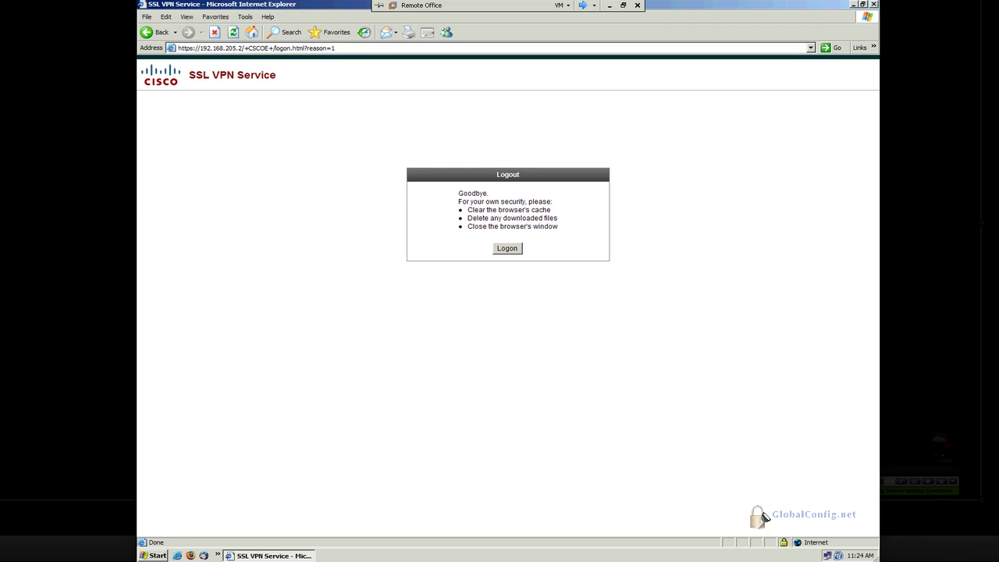
# Log back in to the SSL VPN portal as user1 under the AnyConnect group
pyautogui.click(507, 248)
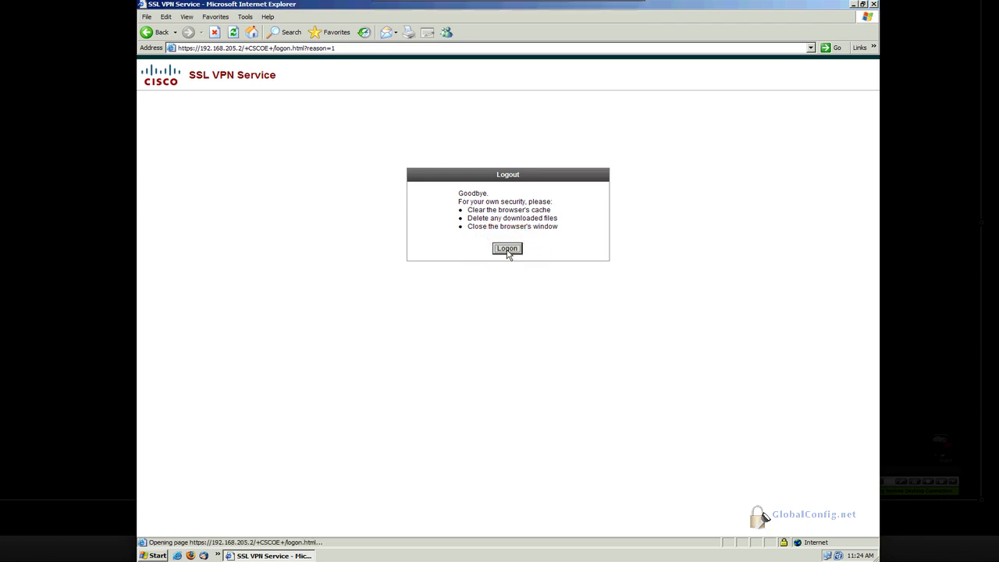
pyautogui.moveTo(525, 282)
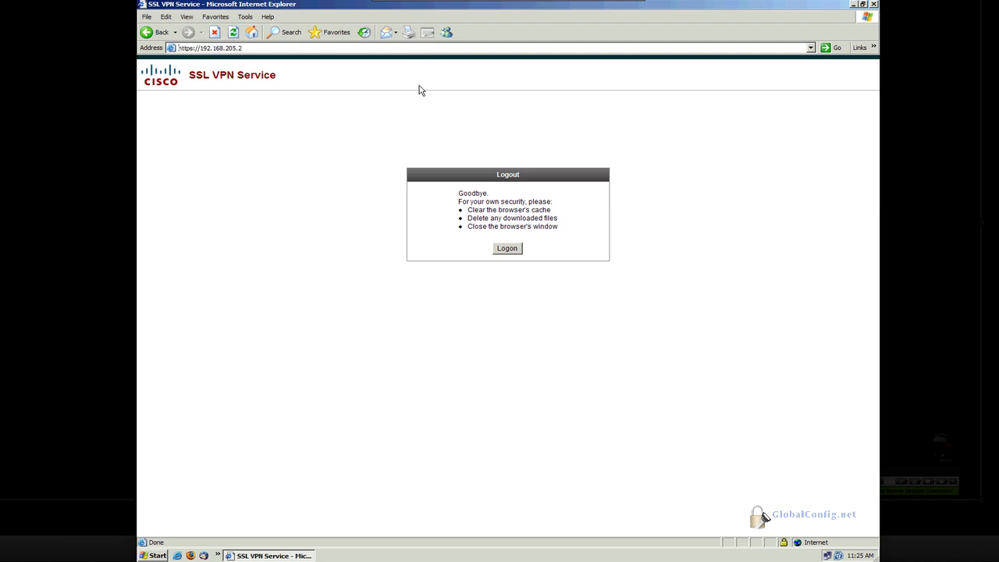
pyautogui.click(507, 248)
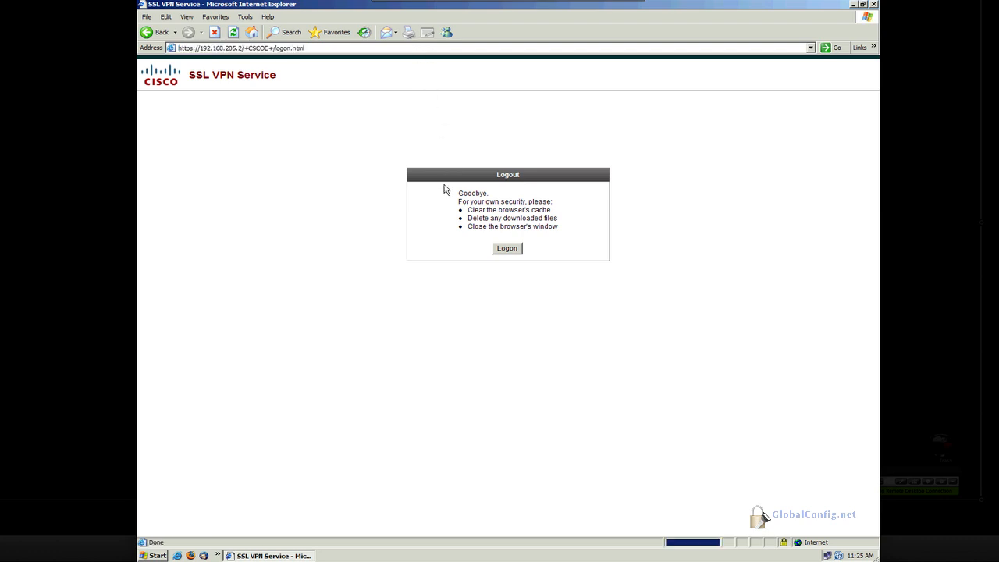
pyautogui.click(507, 248)
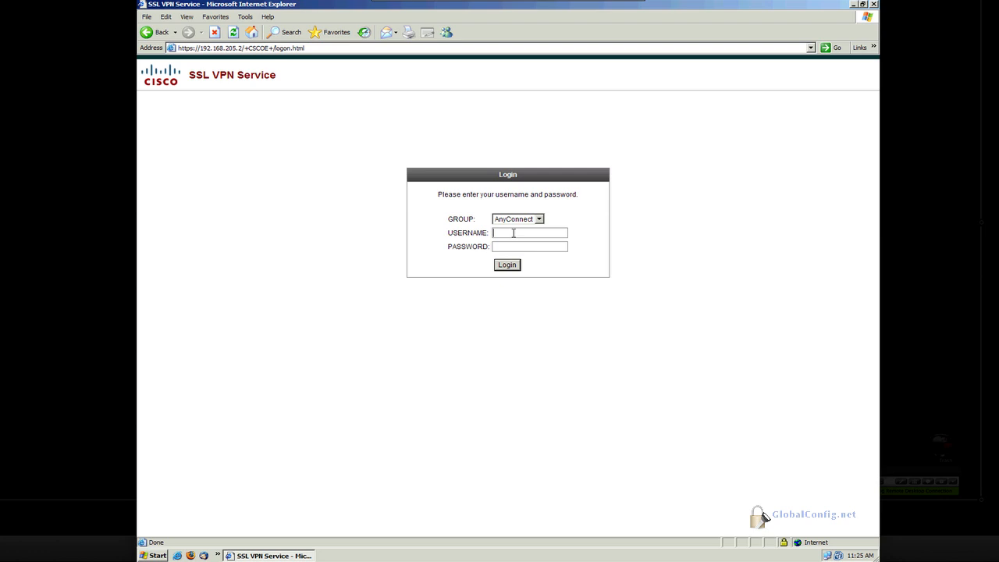
pyautogui.write('user1')
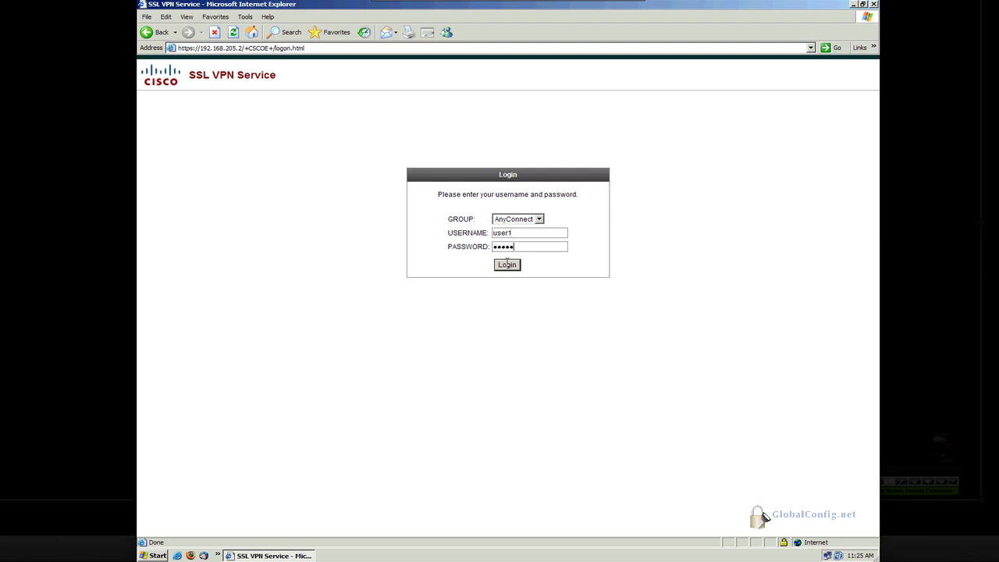
pyautogui.click(507, 264)
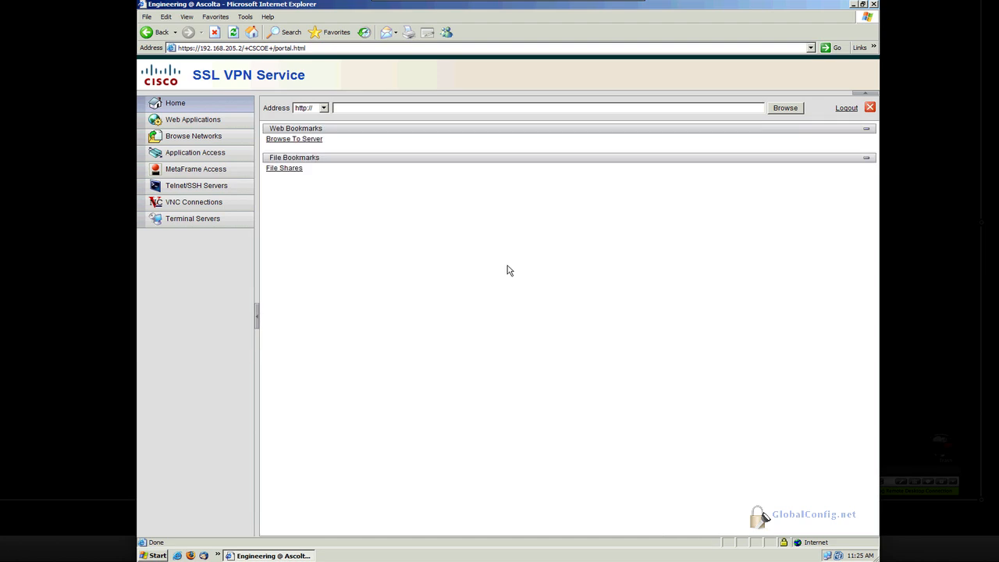
# Clear Internet Explorer's browsing history via Internet Options and close the browser
pyautogui.click(507, 265)
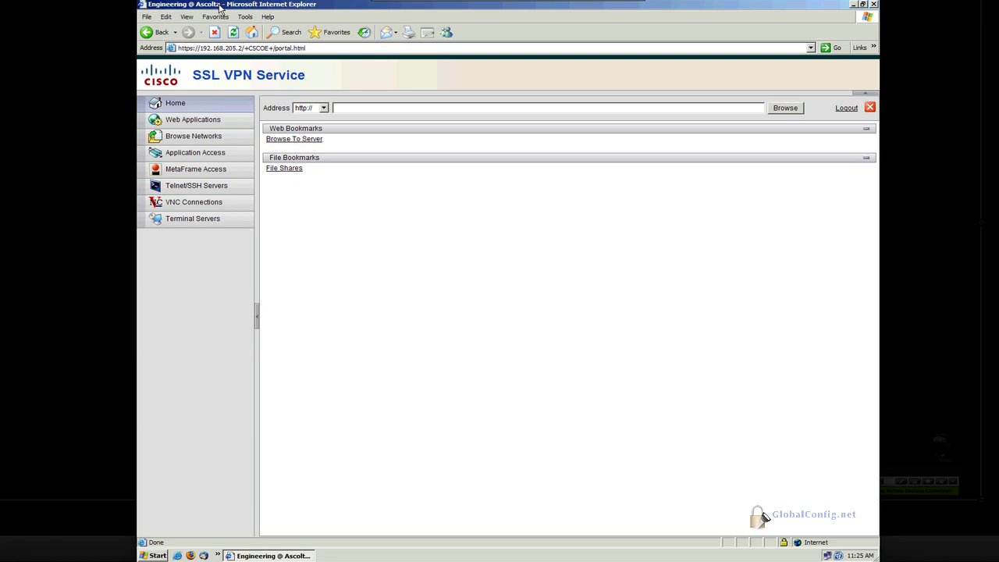
pyautogui.click(245, 17)
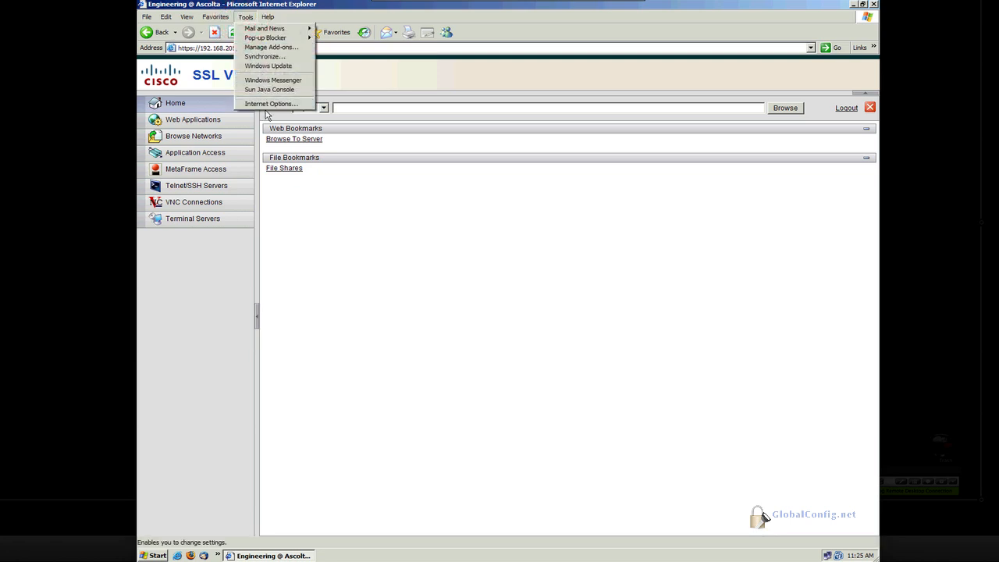
pyautogui.click(271, 104)
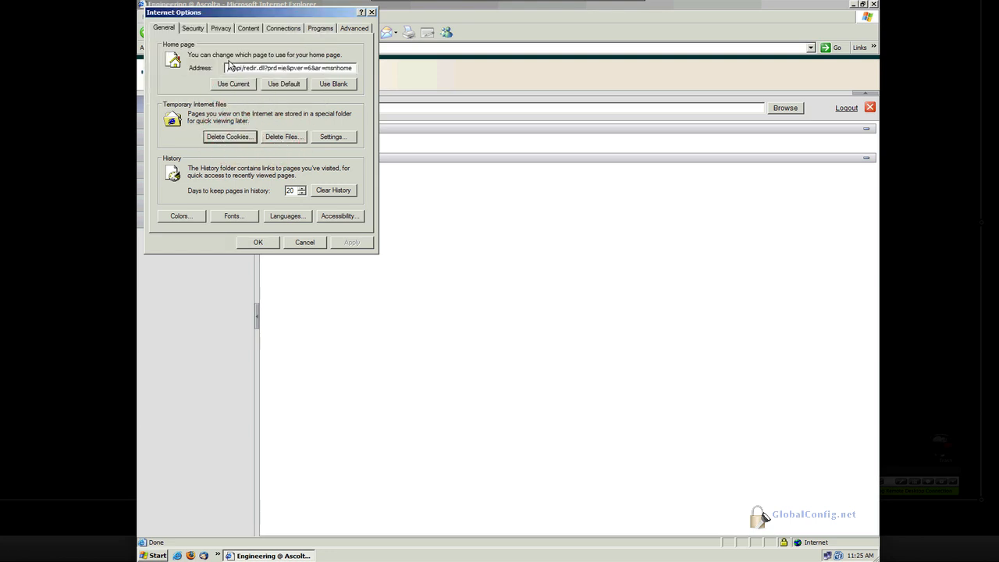
pyautogui.click(332, 189)
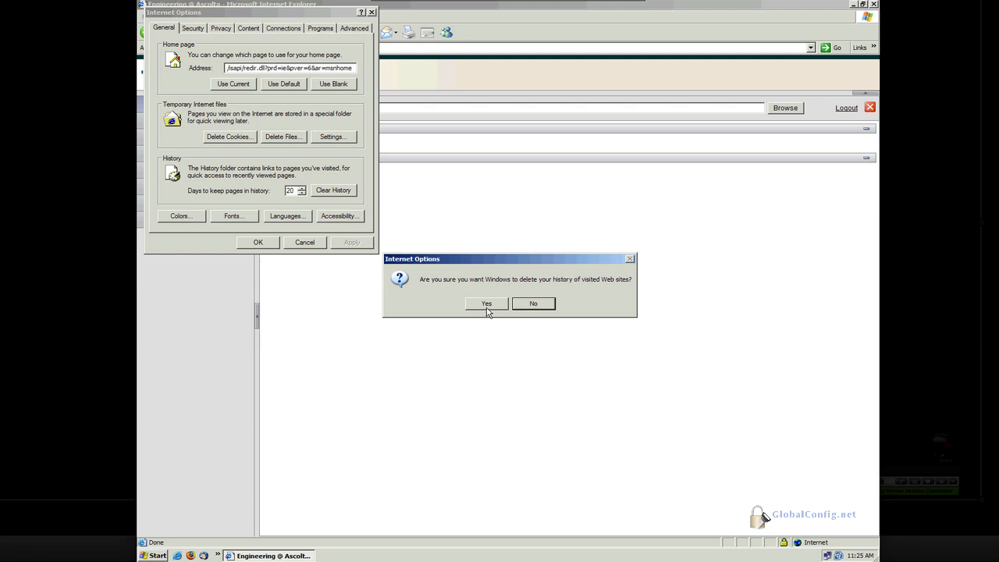
pyautogui.click(486, 303)
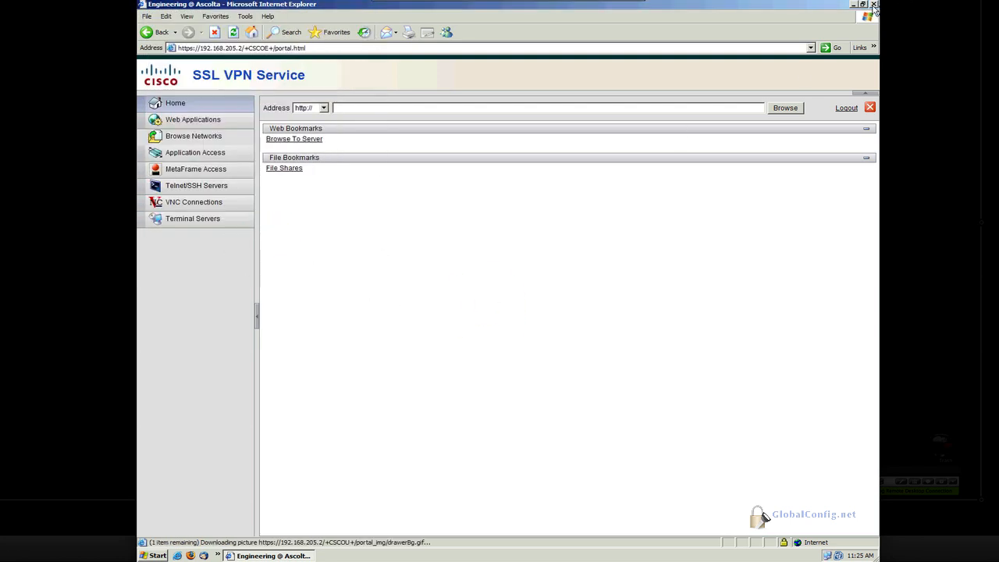
pyautogui.click(874, 5)
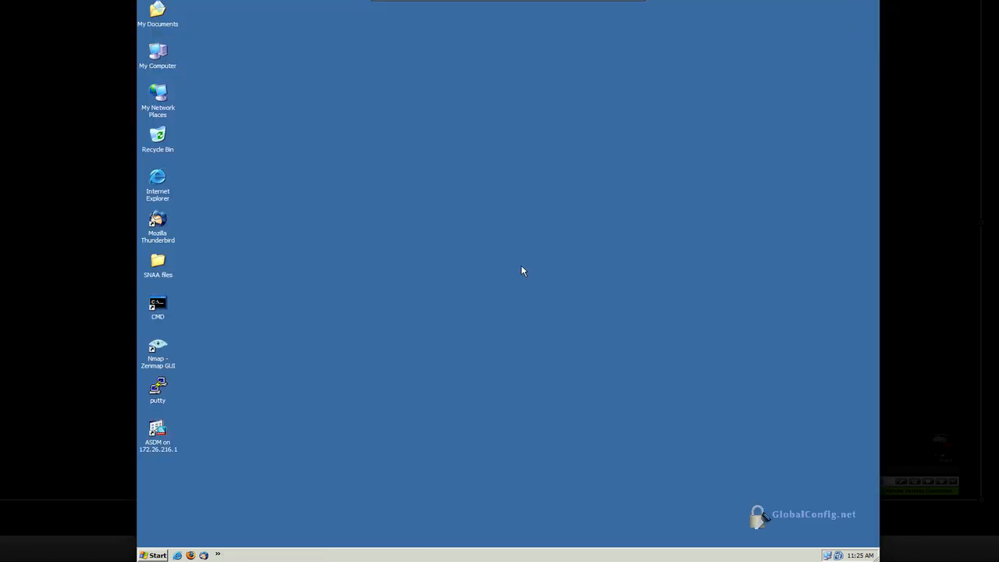
pyautogui.moveTo(192, 554)
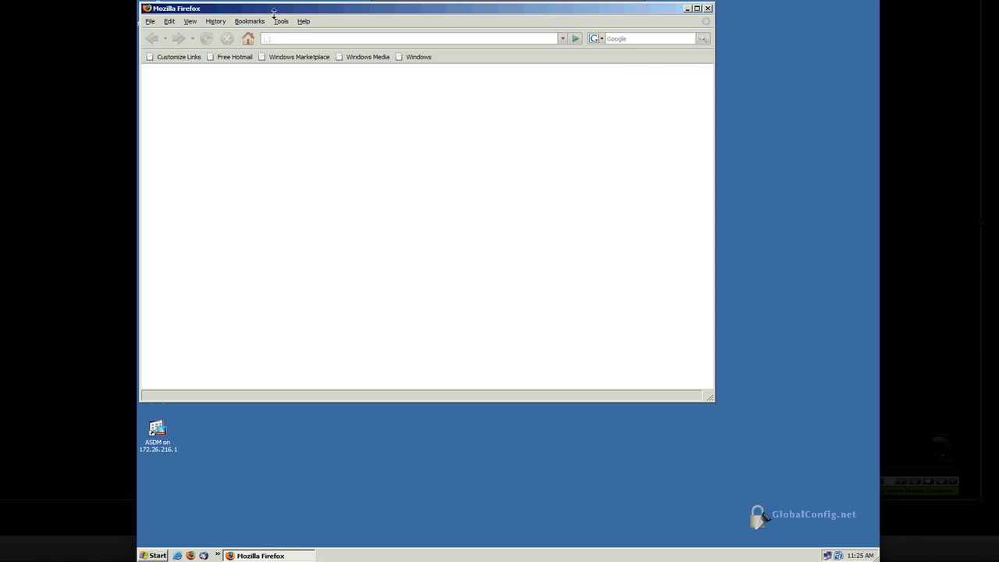
pyautogui.write('https://')
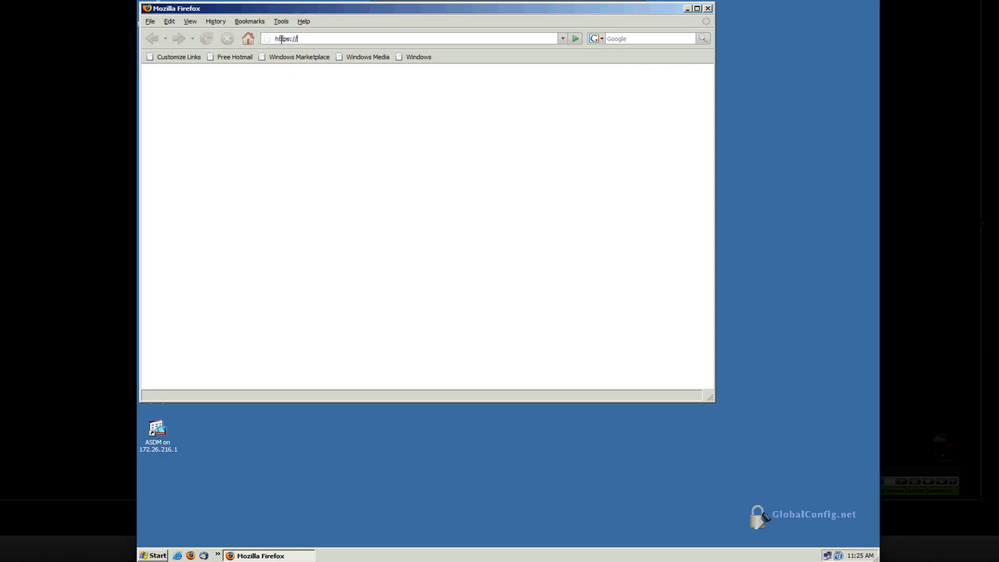
pyautogui.write('192.168.')
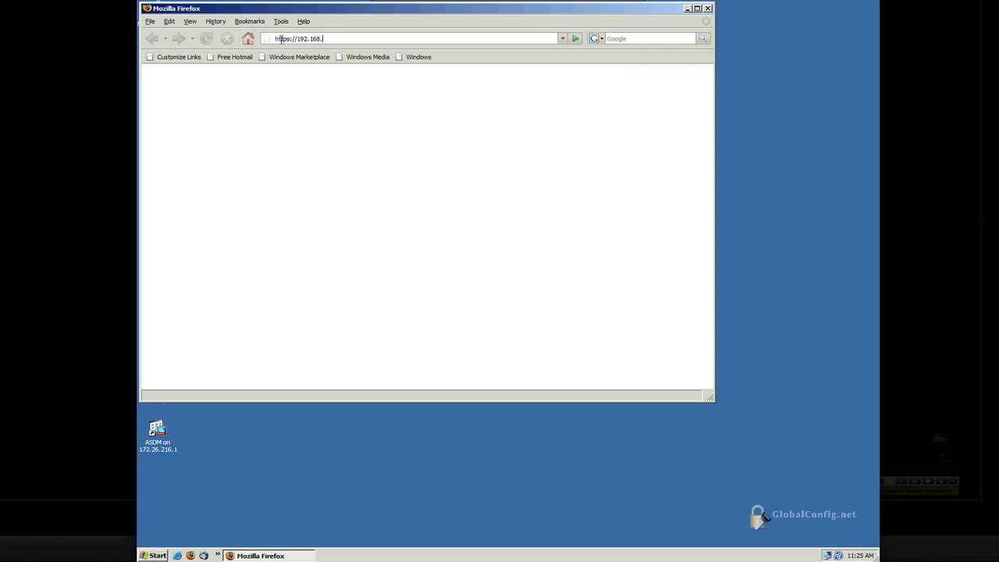
pyautogui.write('205.2')
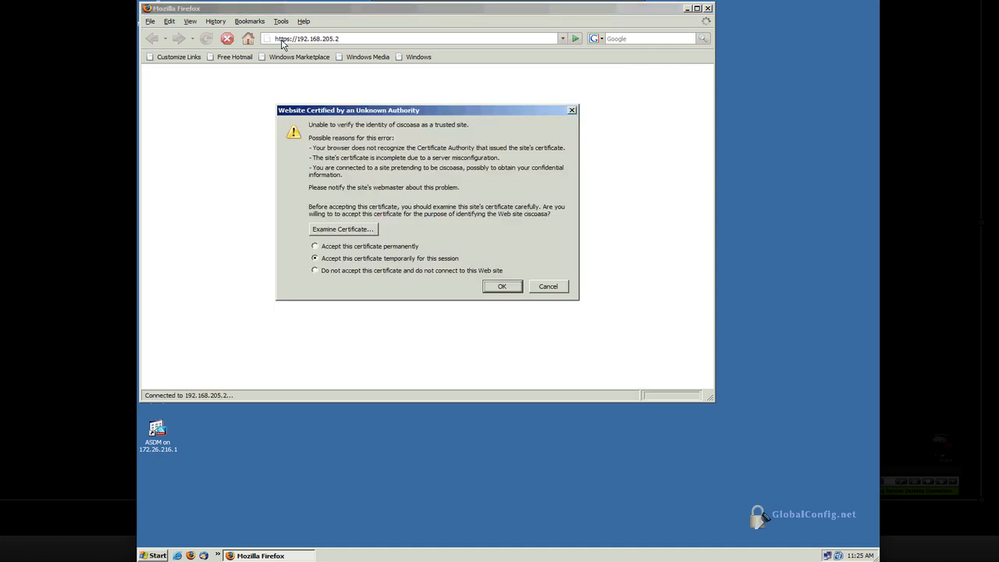
pyautogui.click(315, 246)
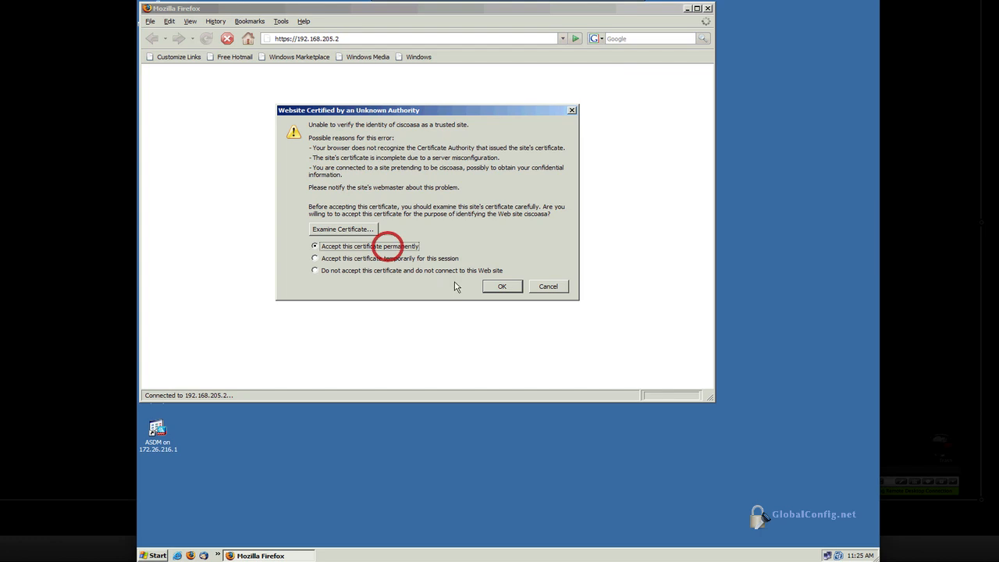
pyautogui.click(502, 286)
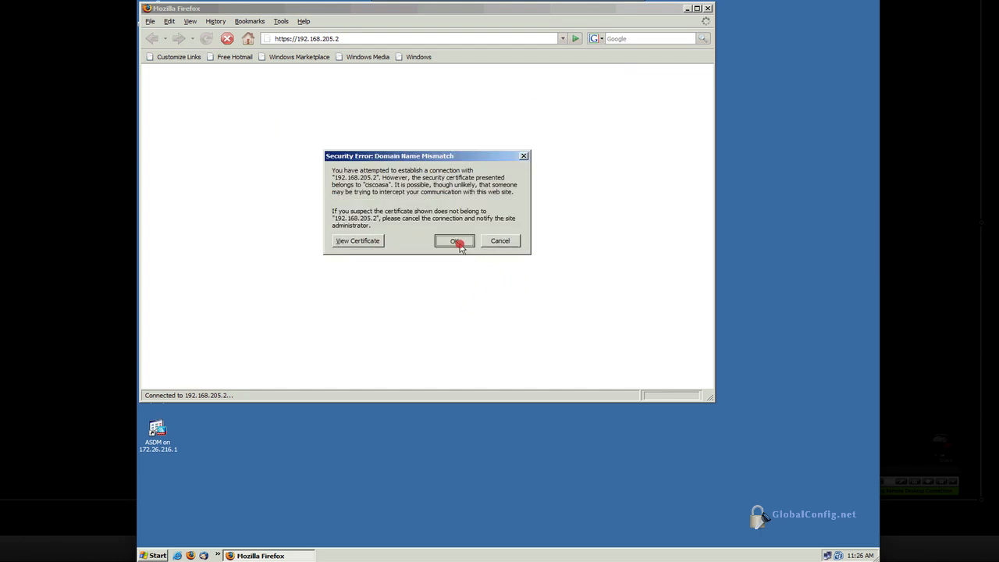
# Dismiss the domain mismatch and encryption warnings, then log in as user1
pyautogui.click(457, 240)
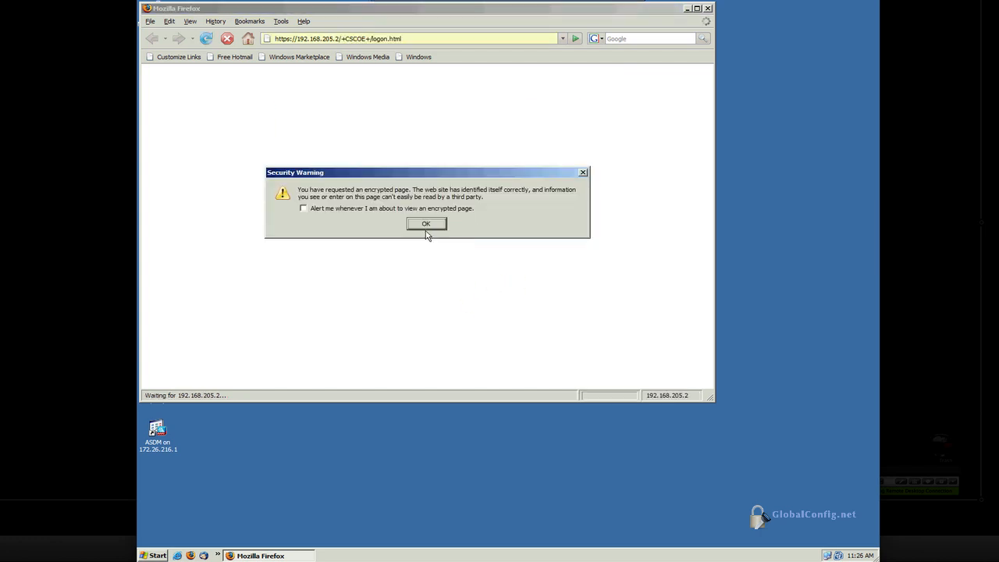
pyautogui.click(425, 224)
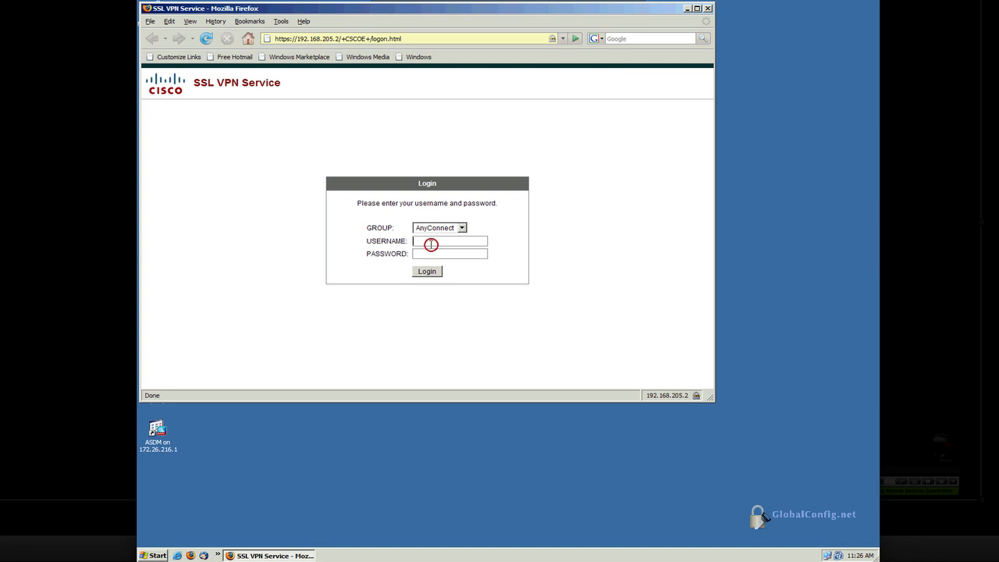
pyautogui.write('user1')
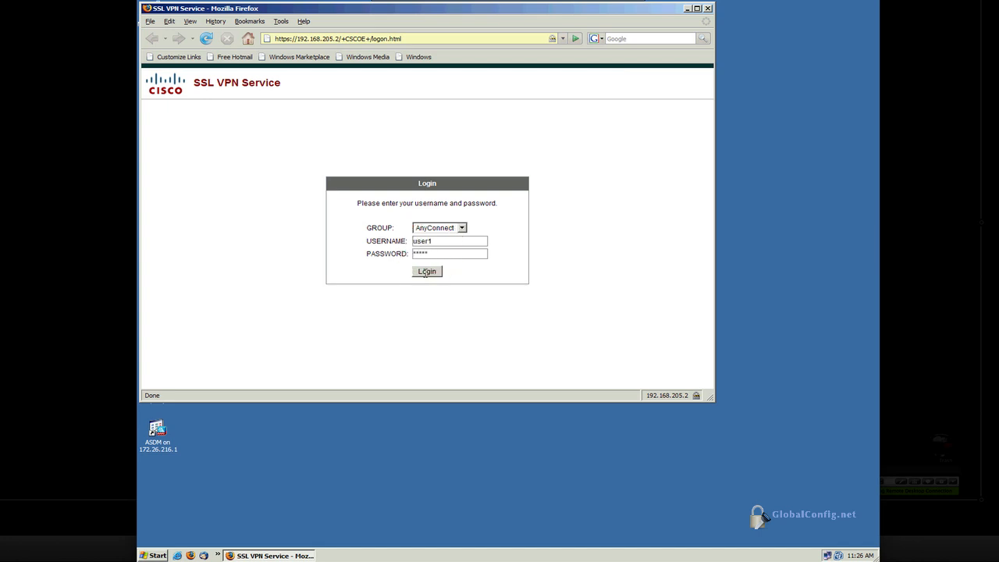
pyautogui.click(427, 271)
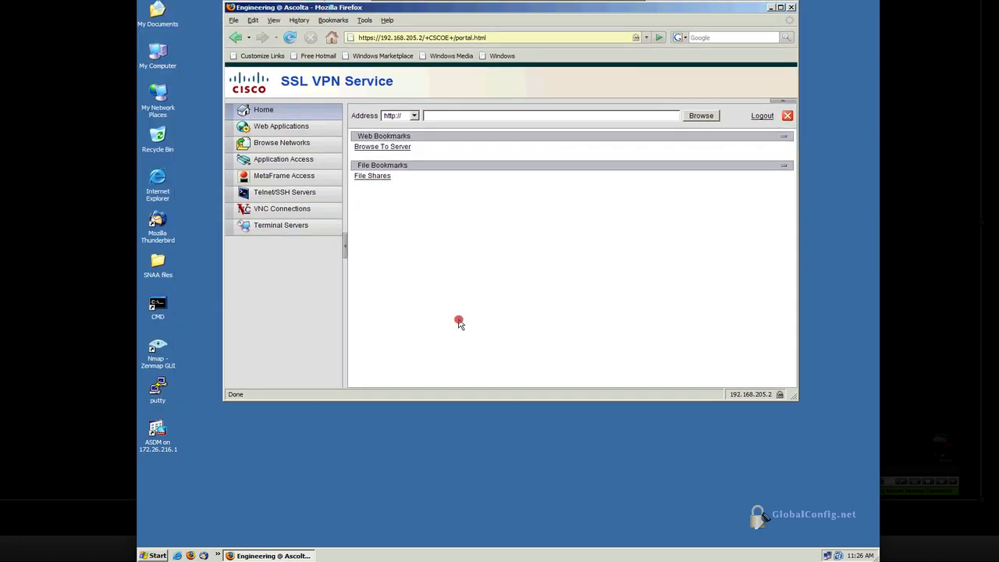
pyautogui.moveTo(489, 312)
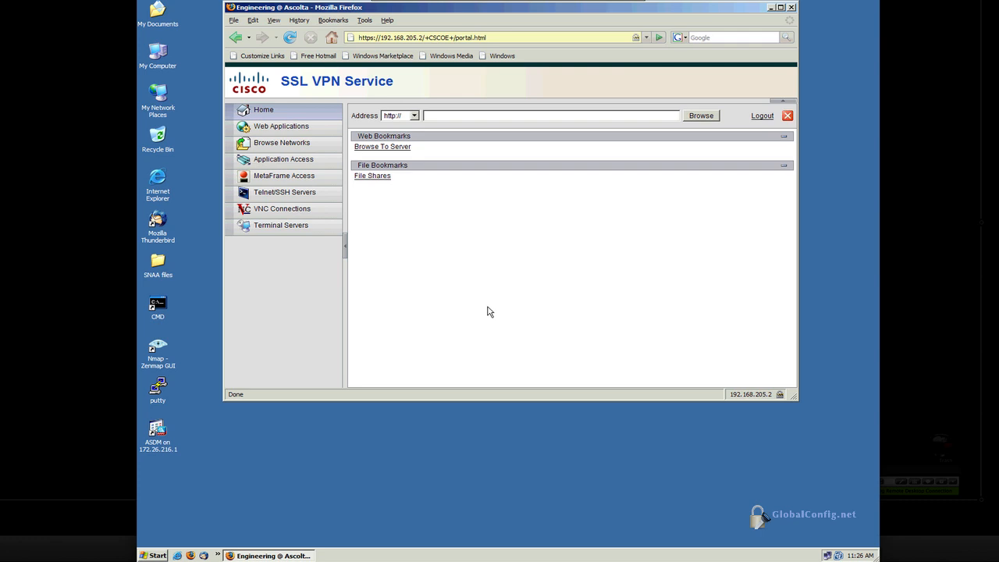
pyautogui.moveTo(604, 6)
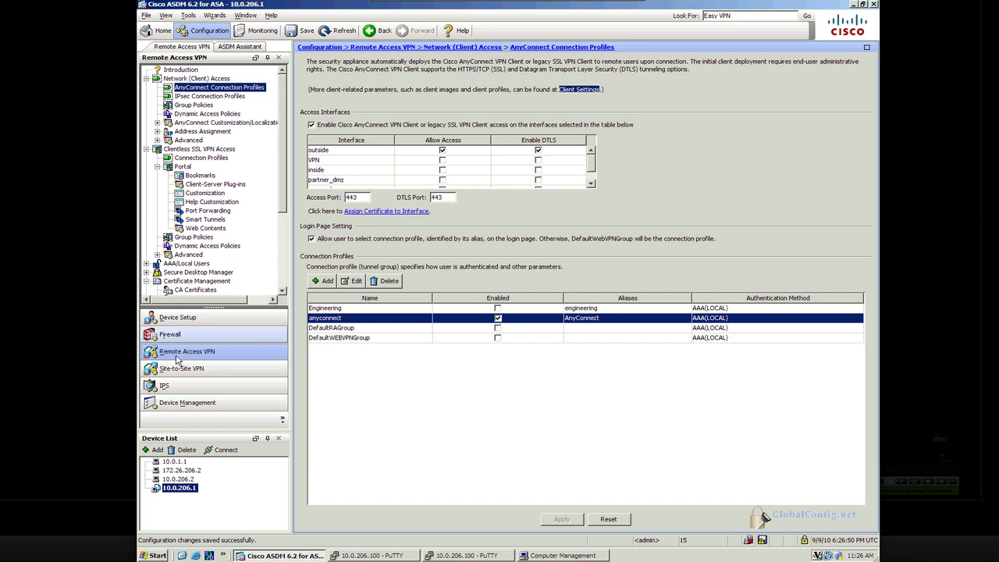
# Inspect user1's VPN Policy showing group policy Eng, closing the editor unchanged
pyautogui.click(188, 402)
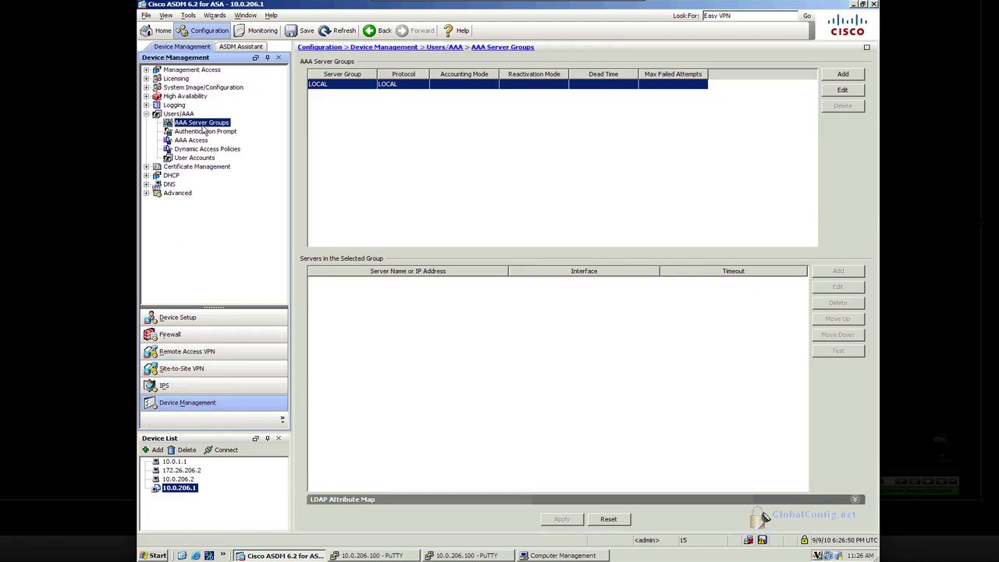
pyautogui.click(195, 158)
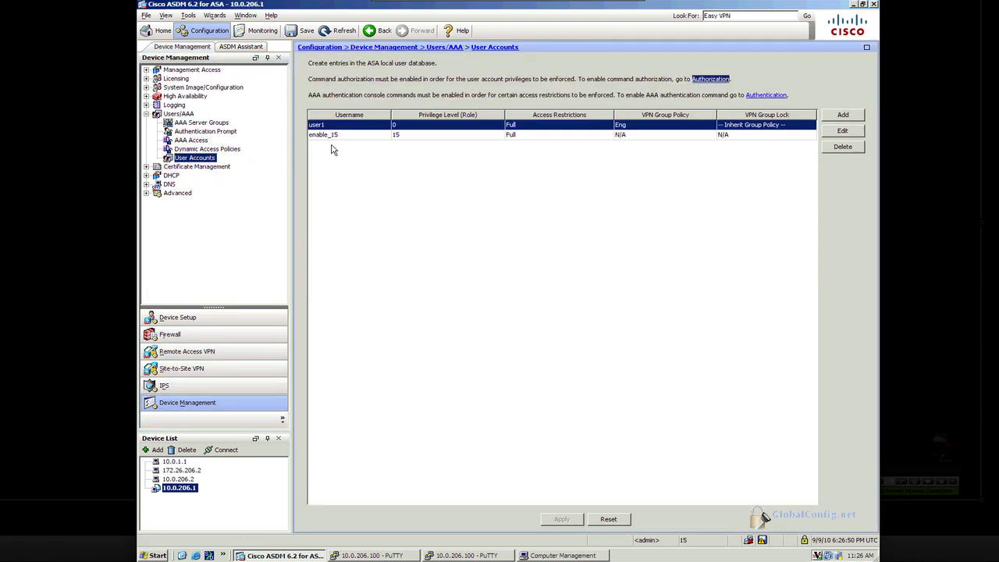
pyautogui.click(842, 130)
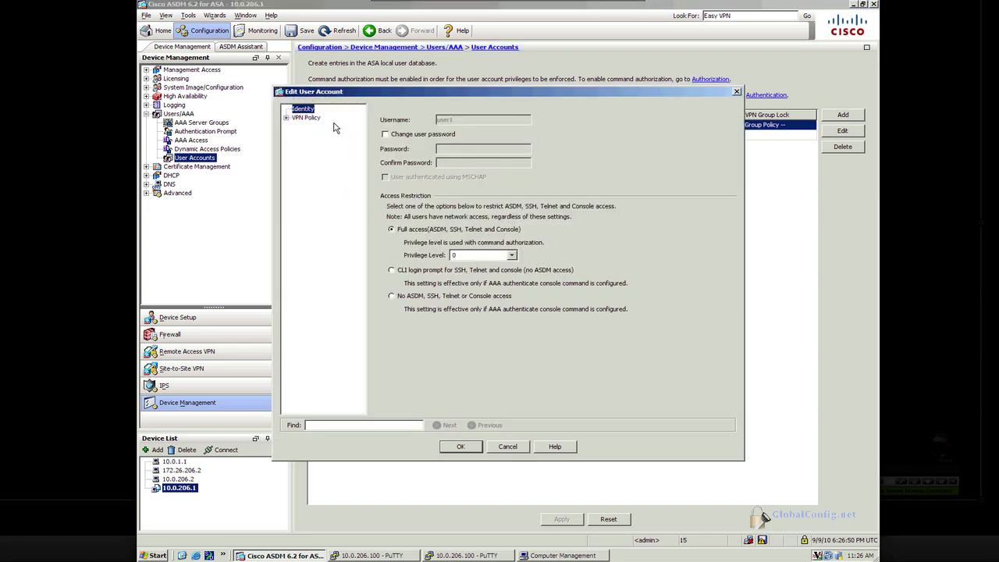
pyautogui.moveTo(507, 91); pyautogui.dragTo(398, 87)
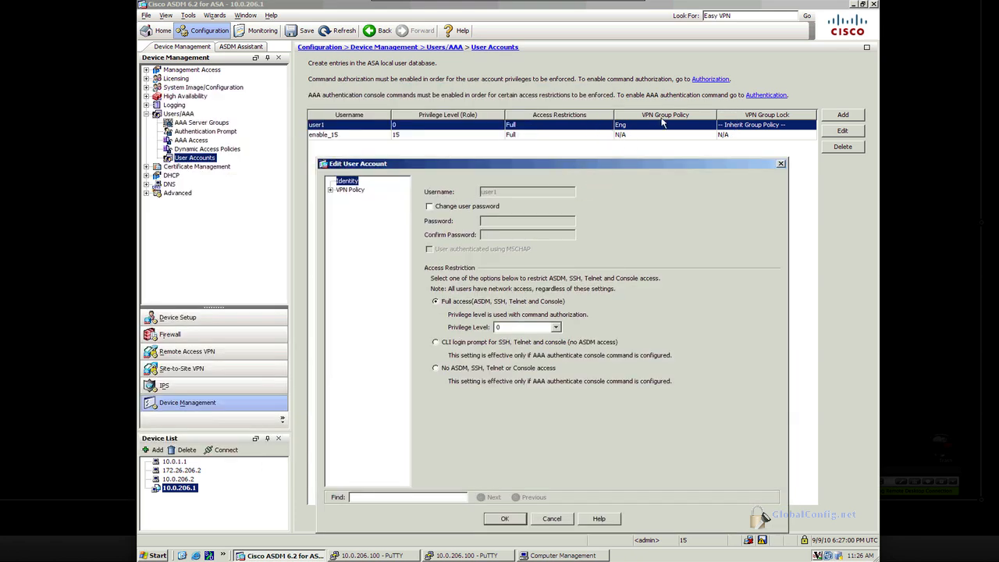
pyautogui.moveTo(624, 134)
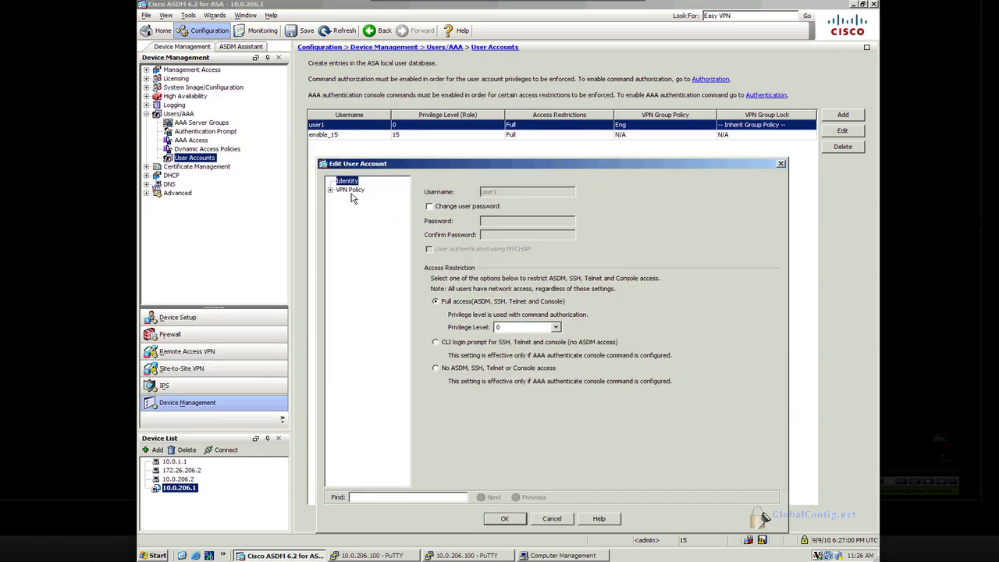
pyautogui.click(349, 190)
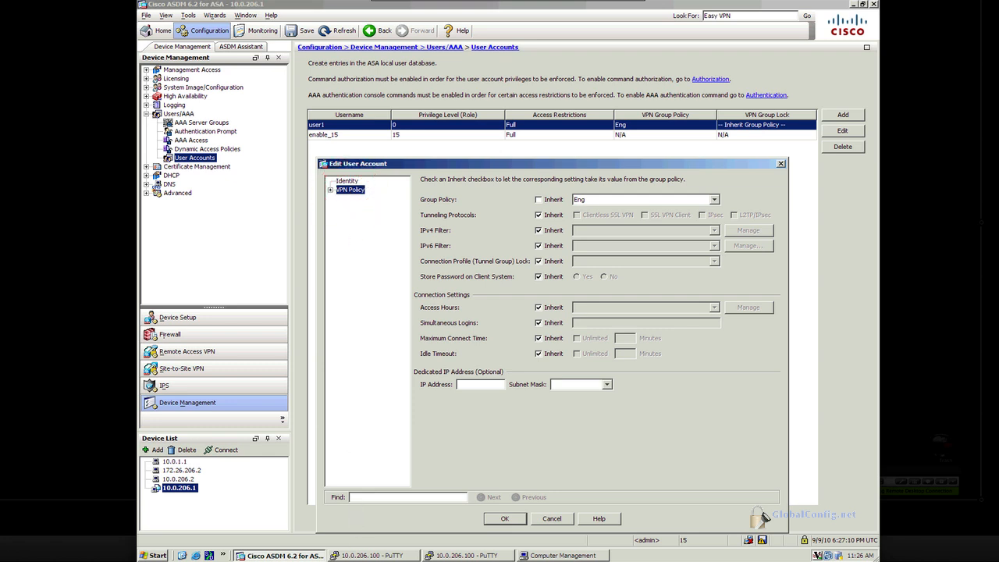
pyautogui.click(551, 519)
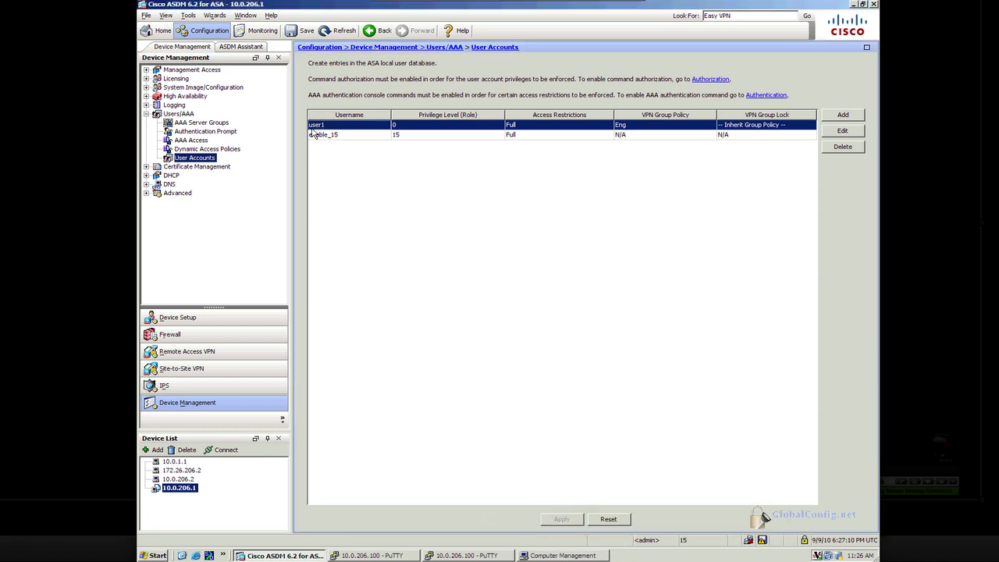
# Add user2 with the AnyConnect group policy instead of inherited, and send it to the ASA
pyautogui.click(842, 115)
pyautogui.write('user2')
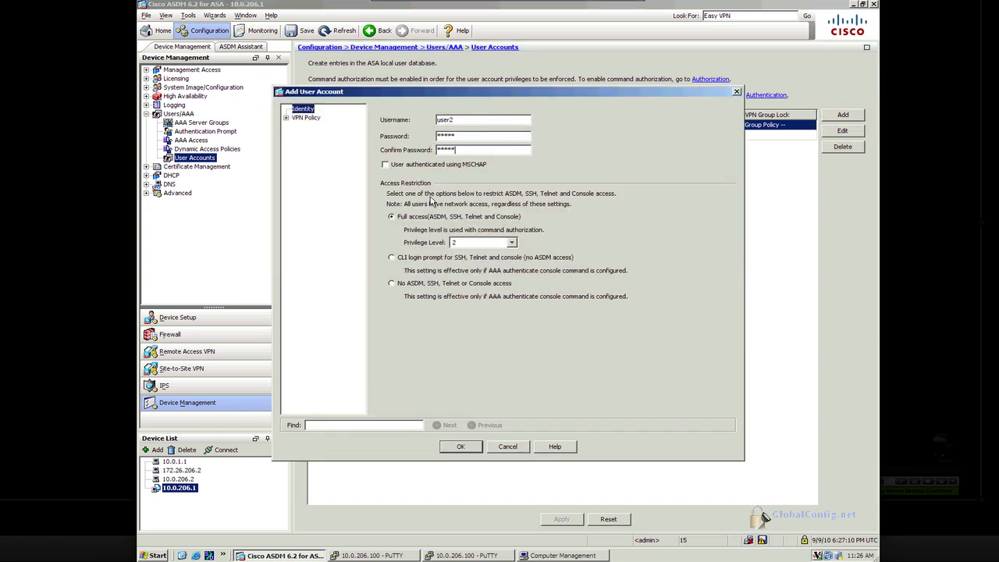
pyautogui.click(305, 117)
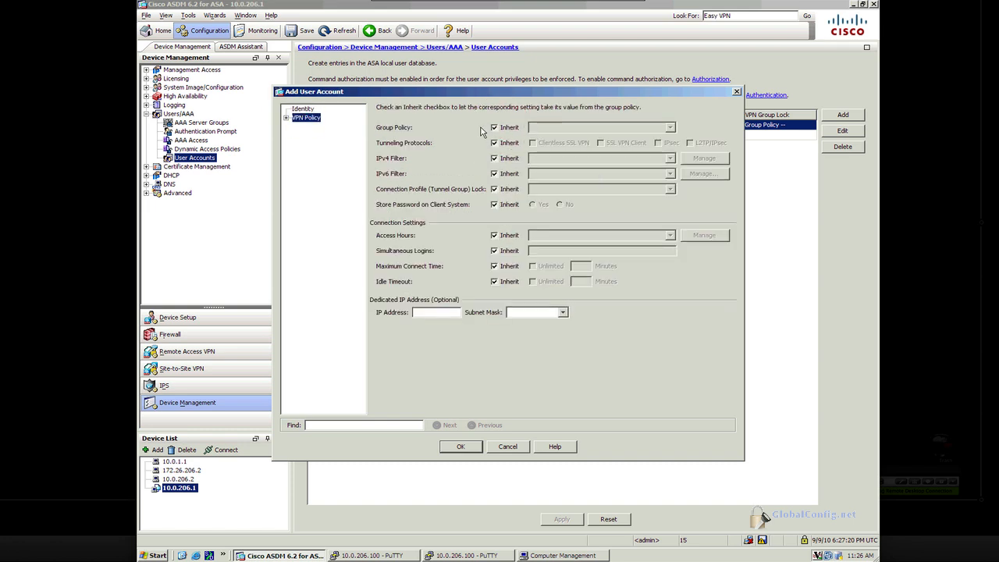
pyautogui.click(670, 127)
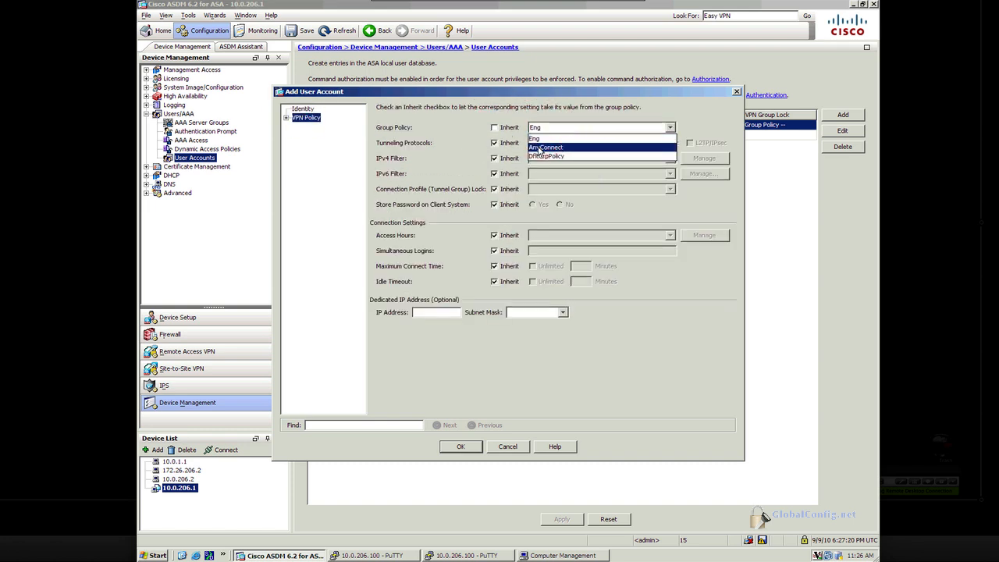
pyautogui.click(545, 147)
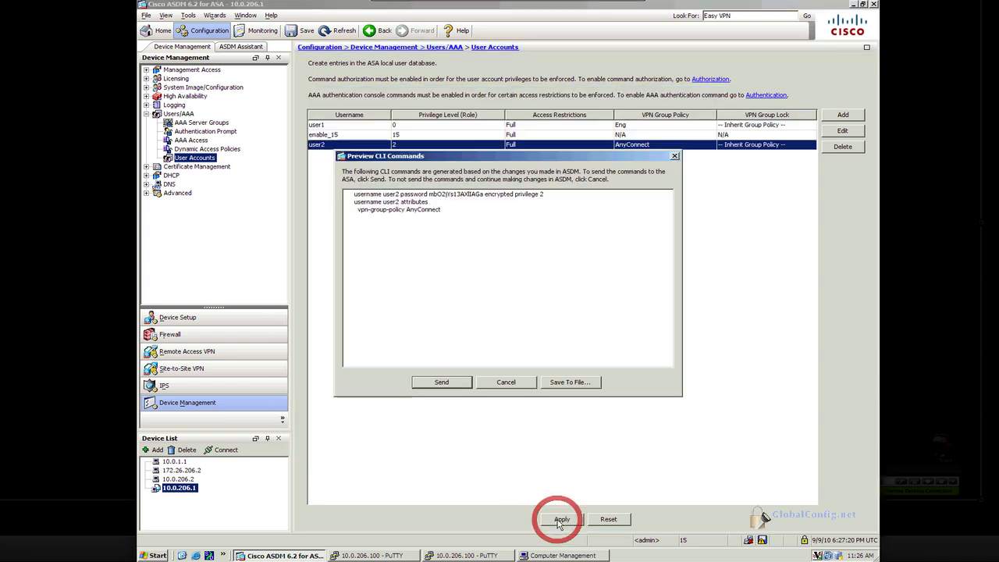
pyautogui.click(441, 382)
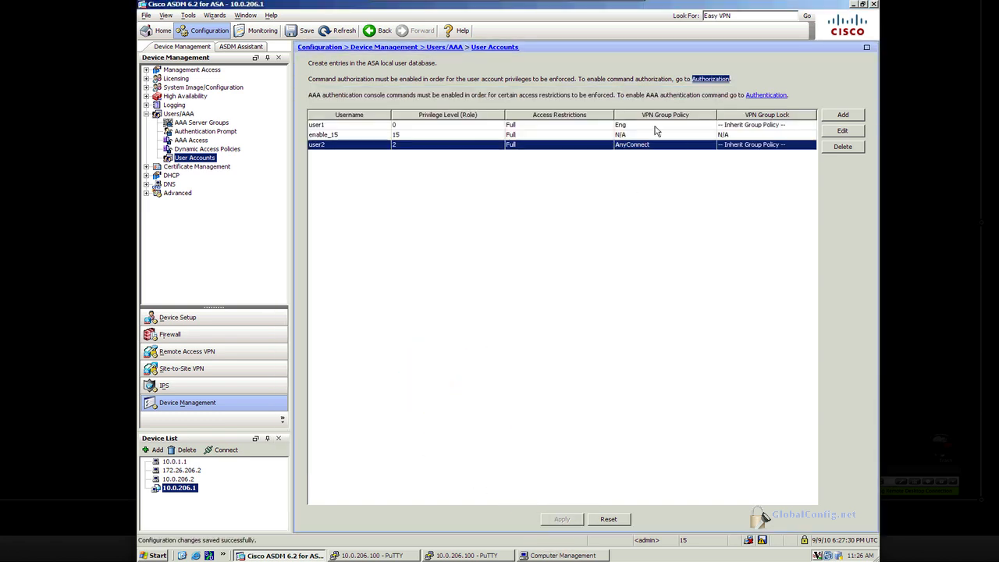
pyautogui.moveTo(615, 6)
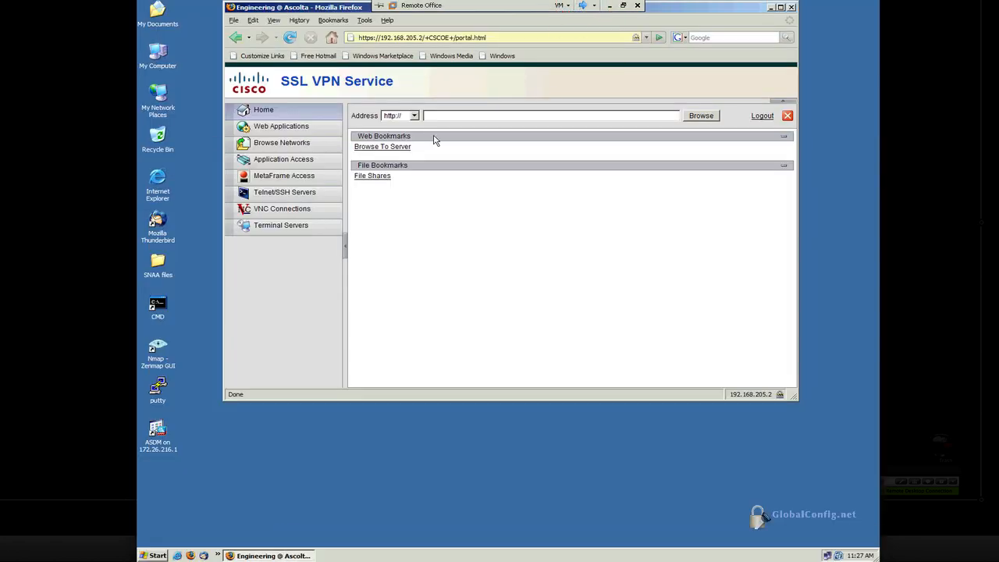
# Log out of the SSL VPN portal and log back in as user2 in the AnyConnect group
pyautogui.click(762, 115)
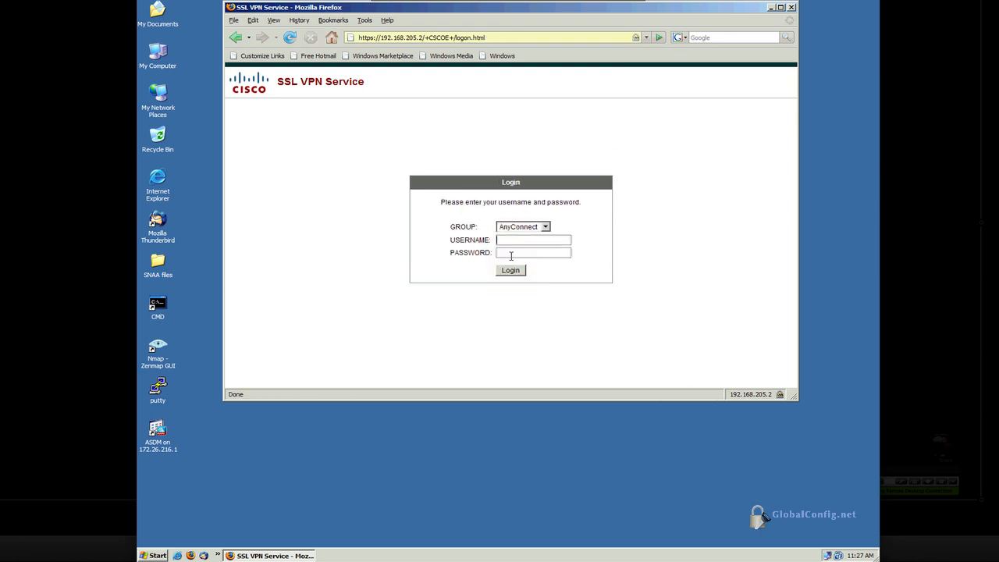
pyautogui.write('user')
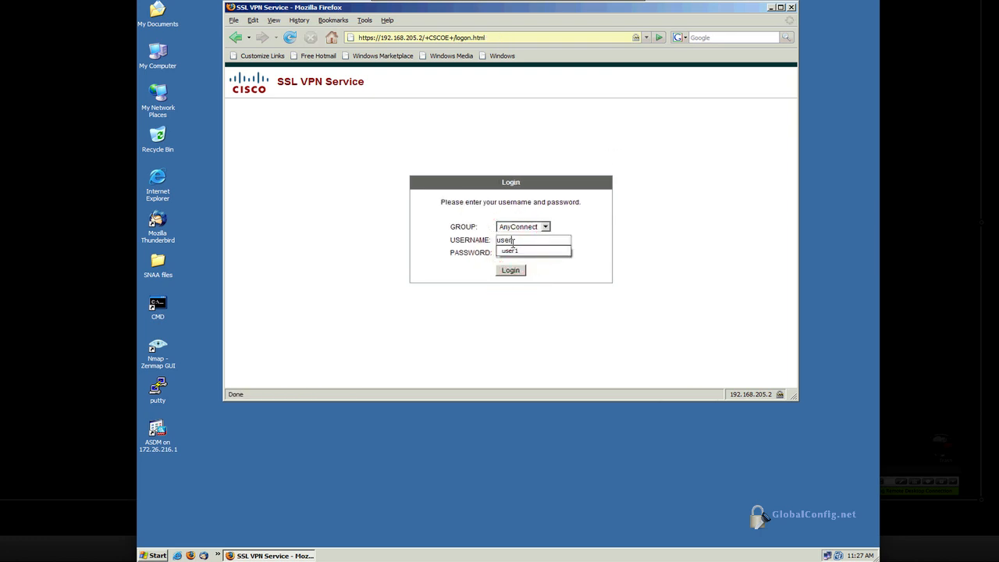
pyautogui.click(510, 270)
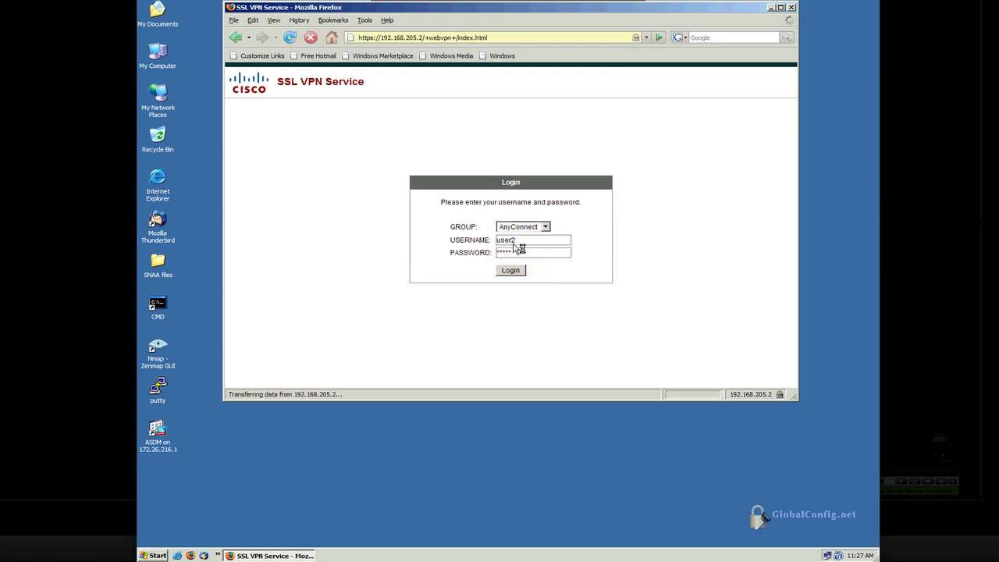
pyautogui.click(511, 270)
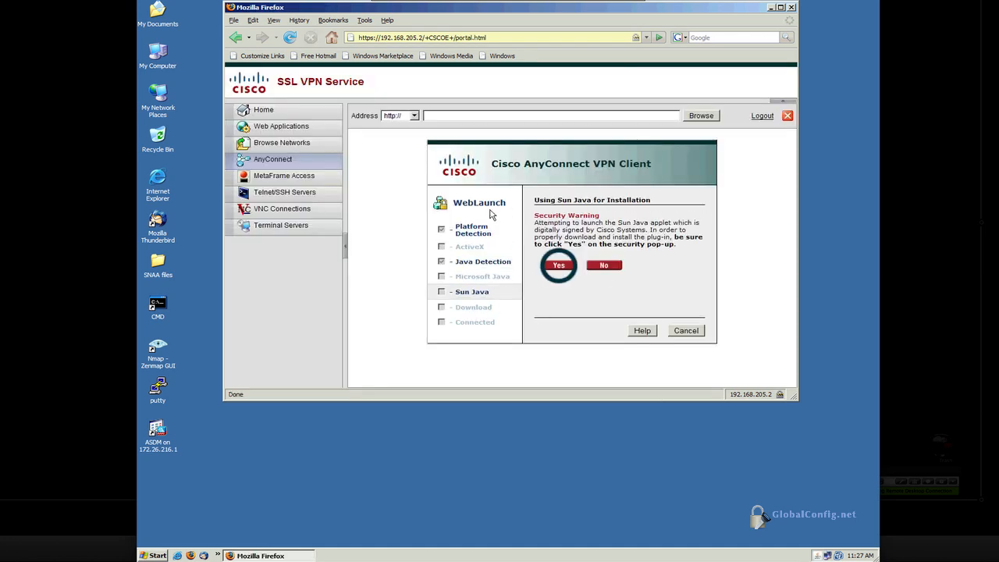
# Accept the Java and certificate warnings so AnyConnect installs and connects, then bring up its tray menu
pyautogui.click(558, 266)
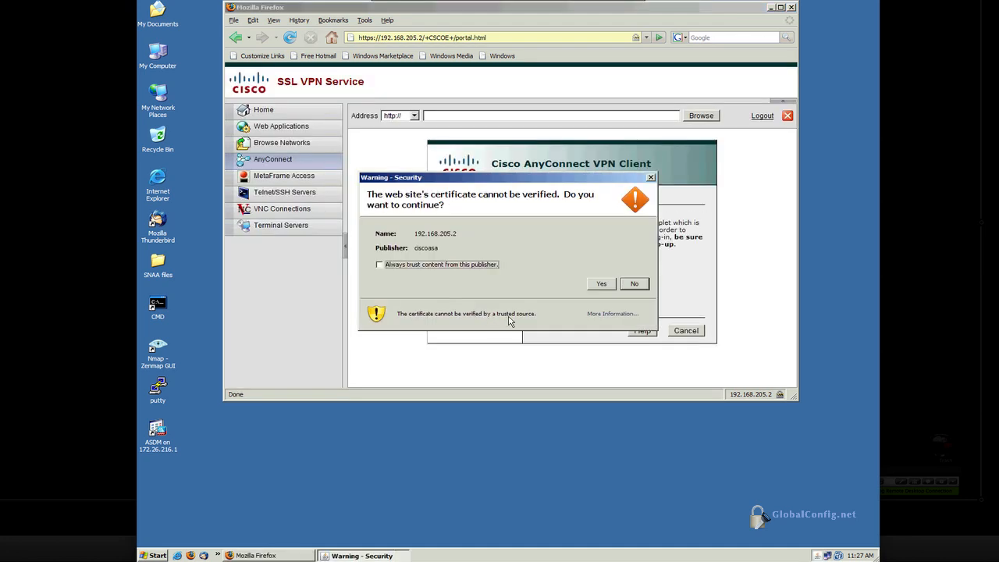
pyautogui.click(600, 283)
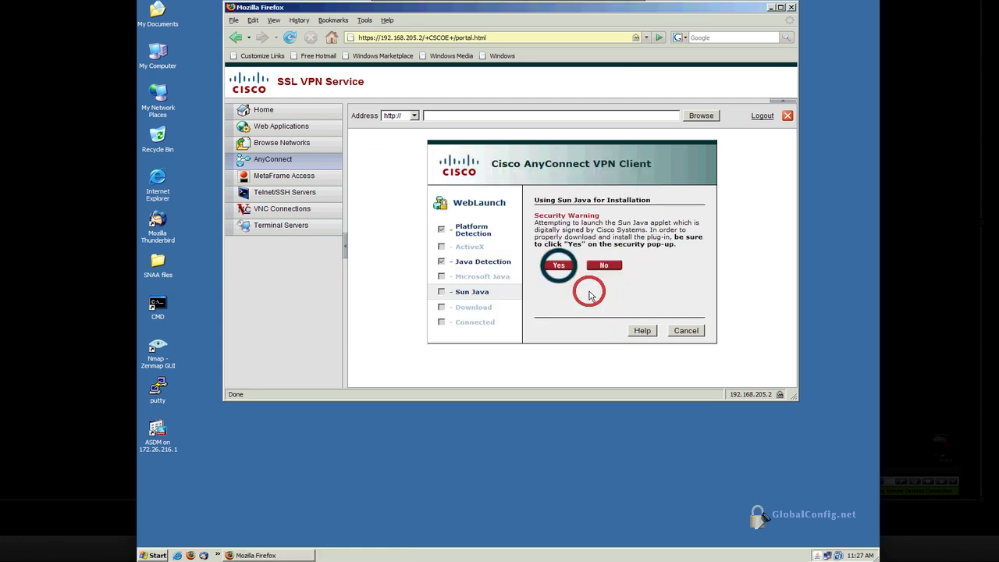
pyautogui.click(557, 265)
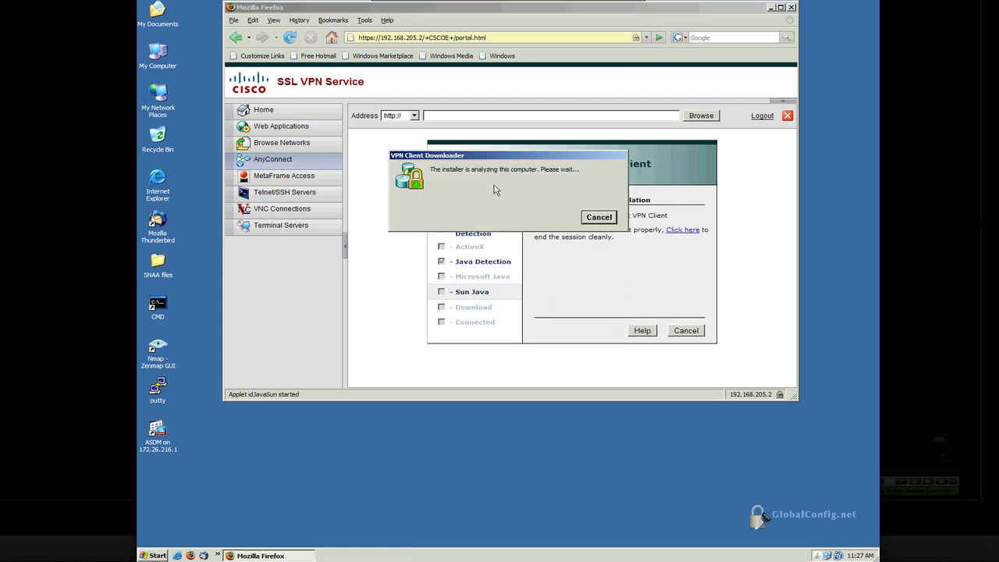
pyautogui.moveTo(499, 204)
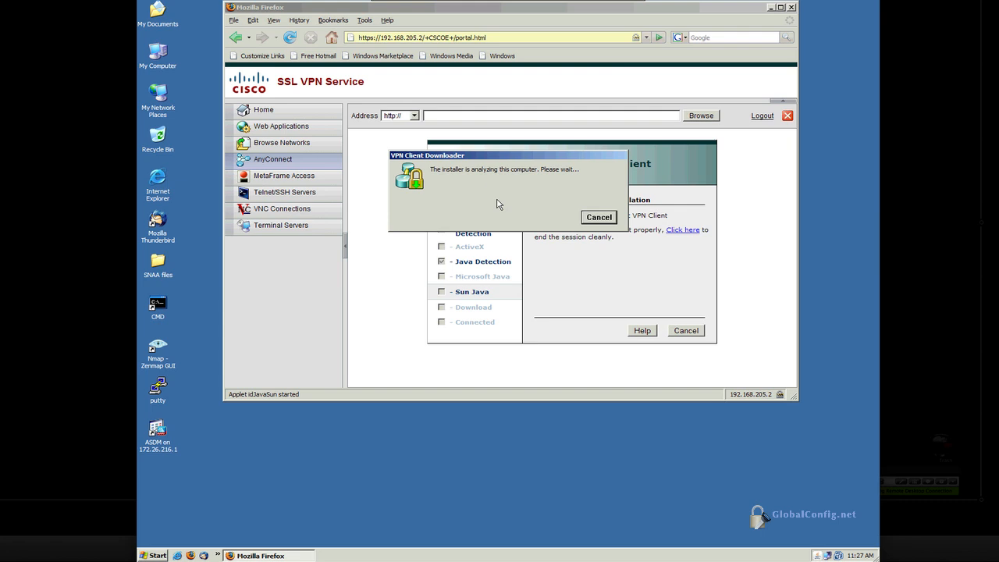
pyautogui.moveTo(486, 206)
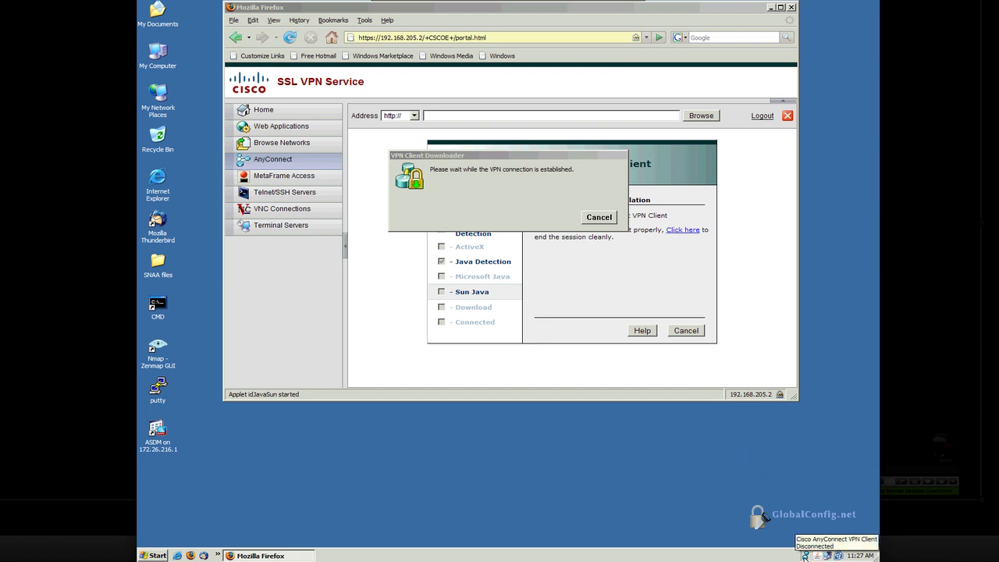
pyautogui.moveTo(460, 185)
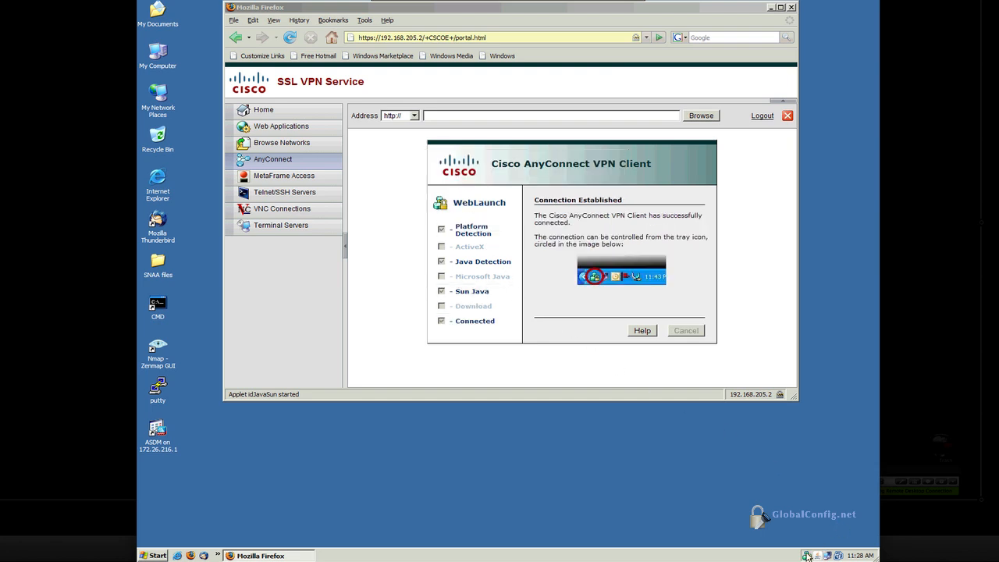
pyautogui.rightClick(808, 555)
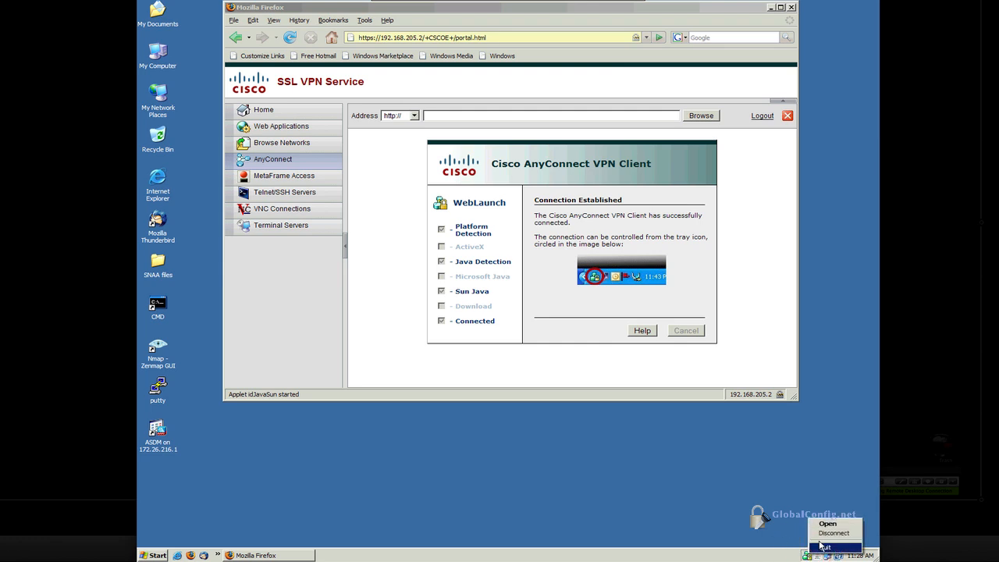
# Open the AnyConnect client and view its Statistics details and Route Details
pyautogui.click(826, 523)
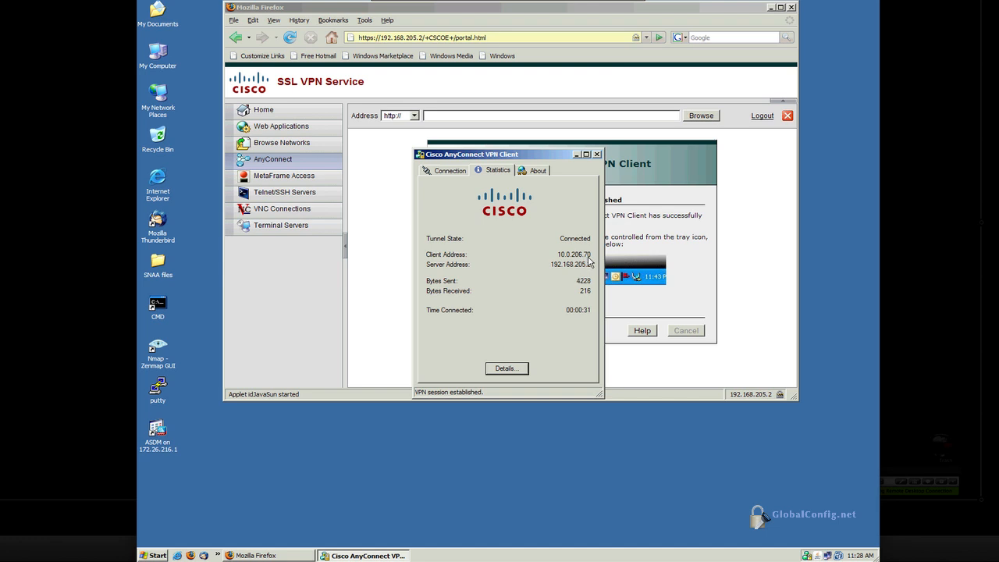
pyautogui.click(506, 367)
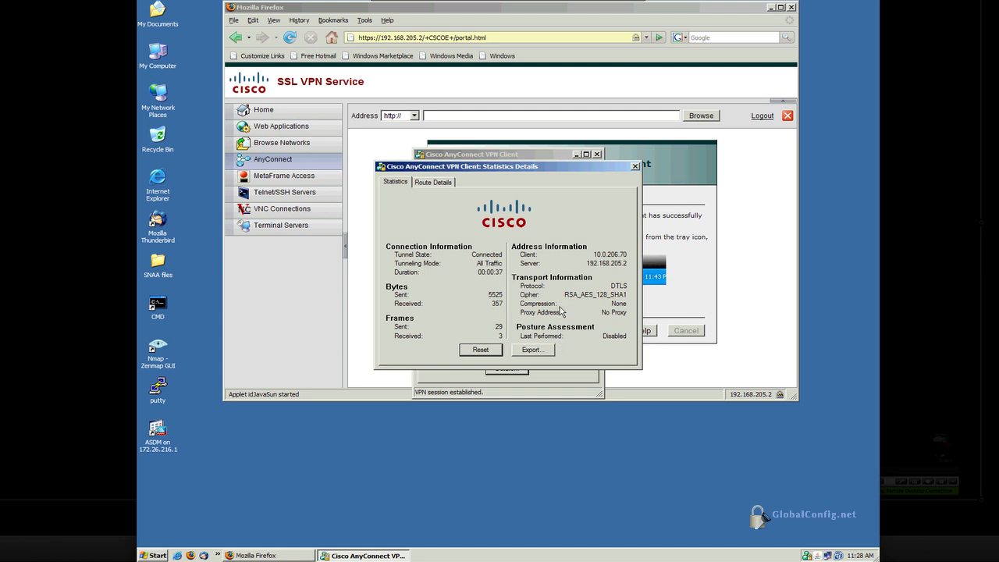
pyautogui.click(432, 182)
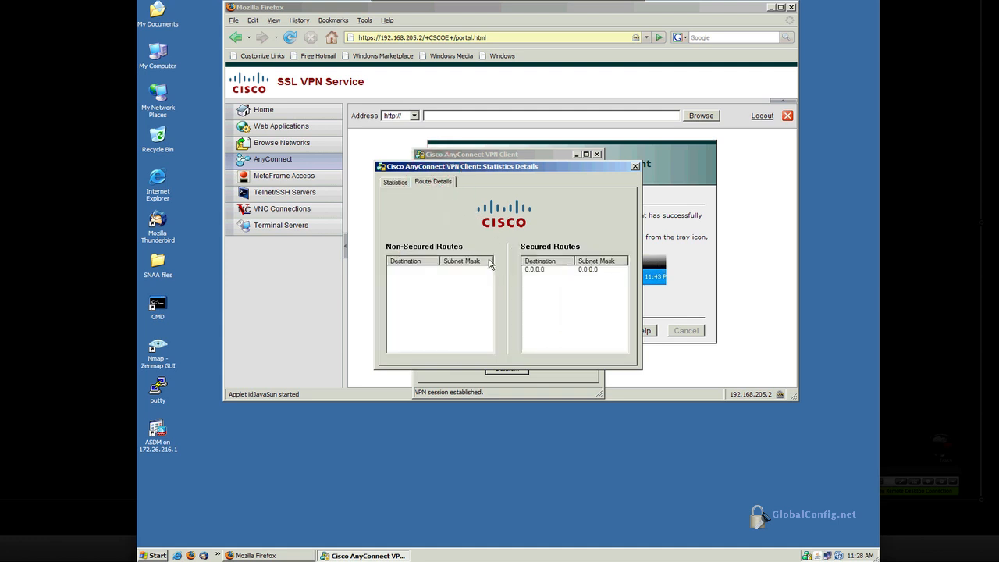
pyautogui.moveTo(227, 495)
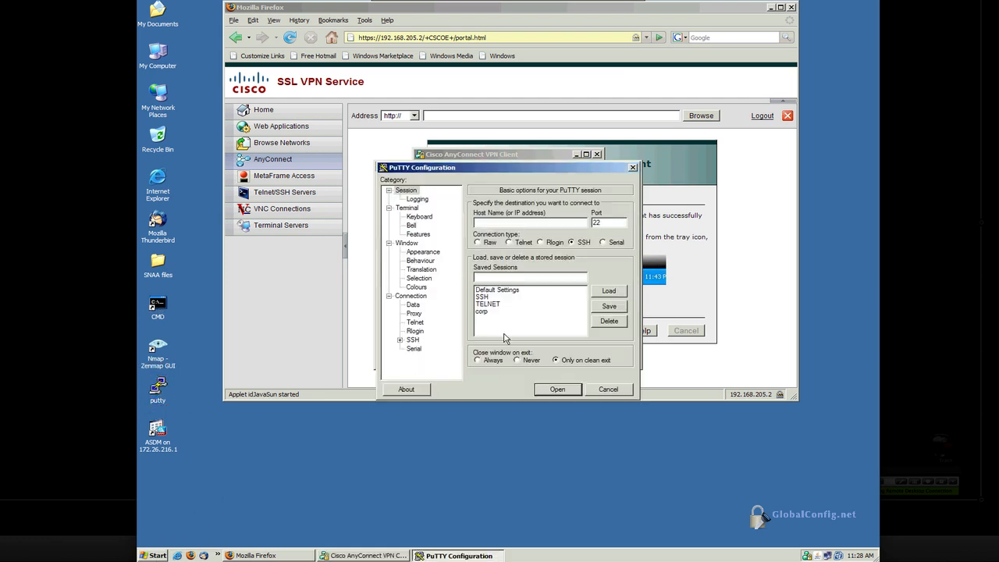
pyautogui.click(557, 388)
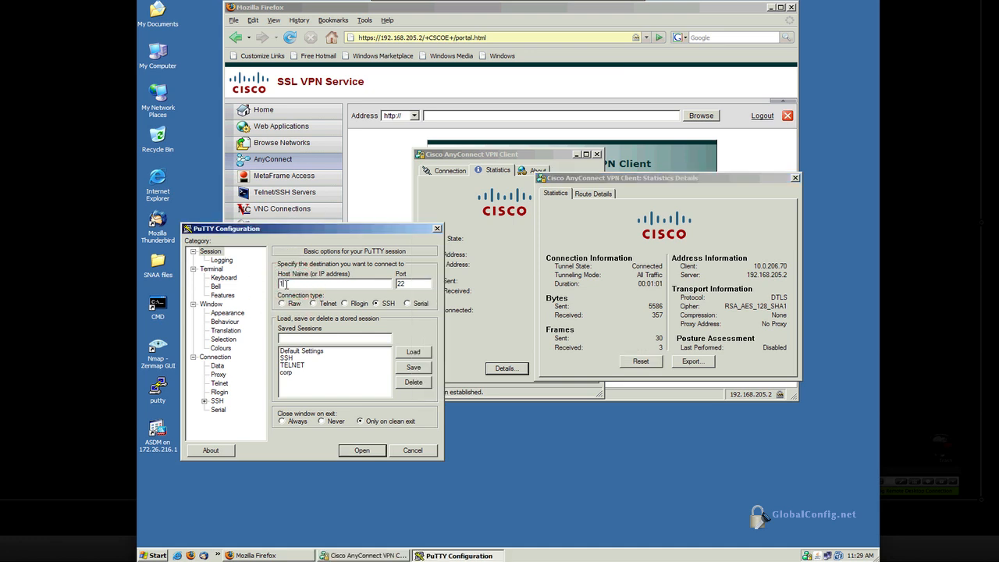
pyautogui.write('10.0.206.10')
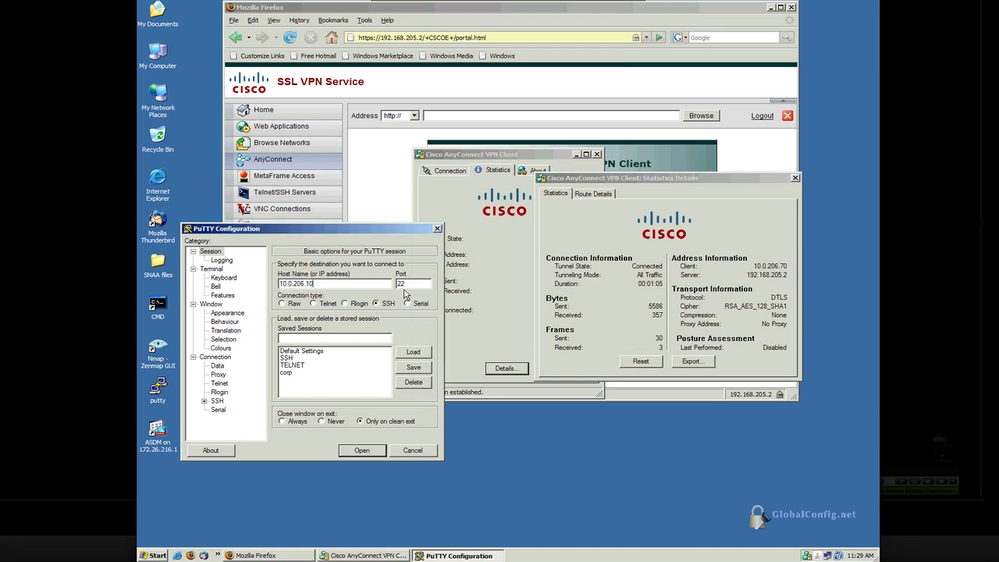
pyautogui.click(362, 450)
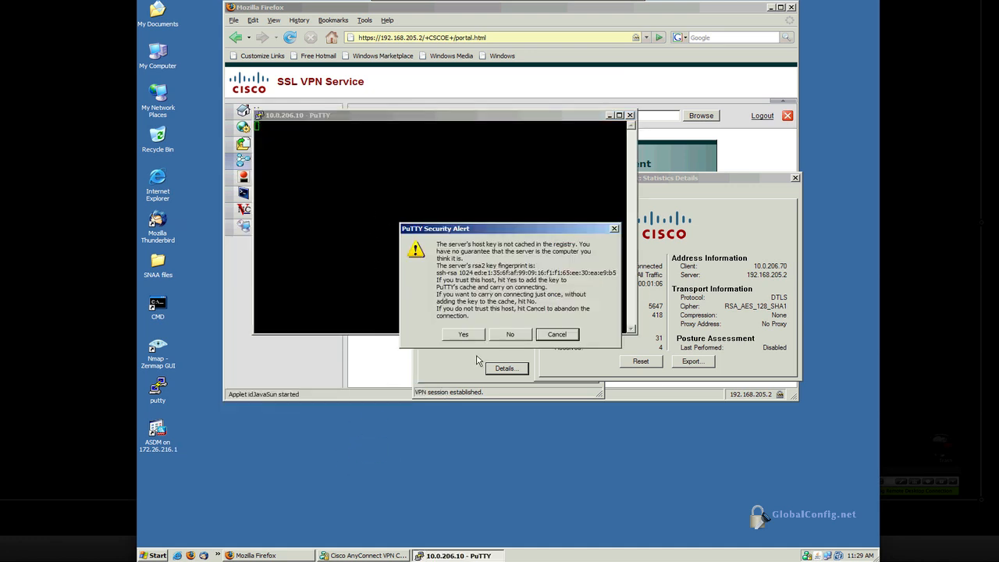
pyautogui.click(463, 334)
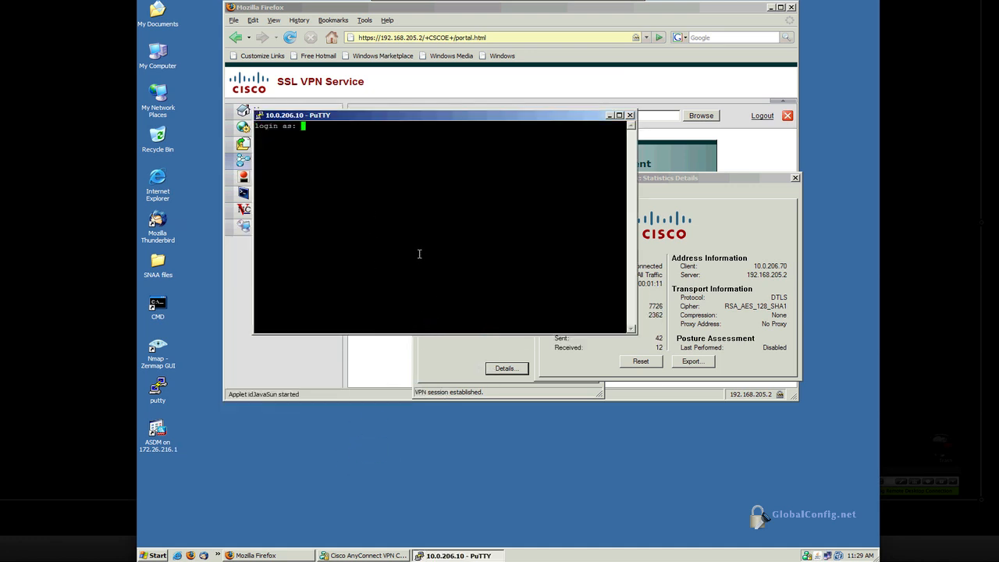
pyautogui.write('bcarroll')
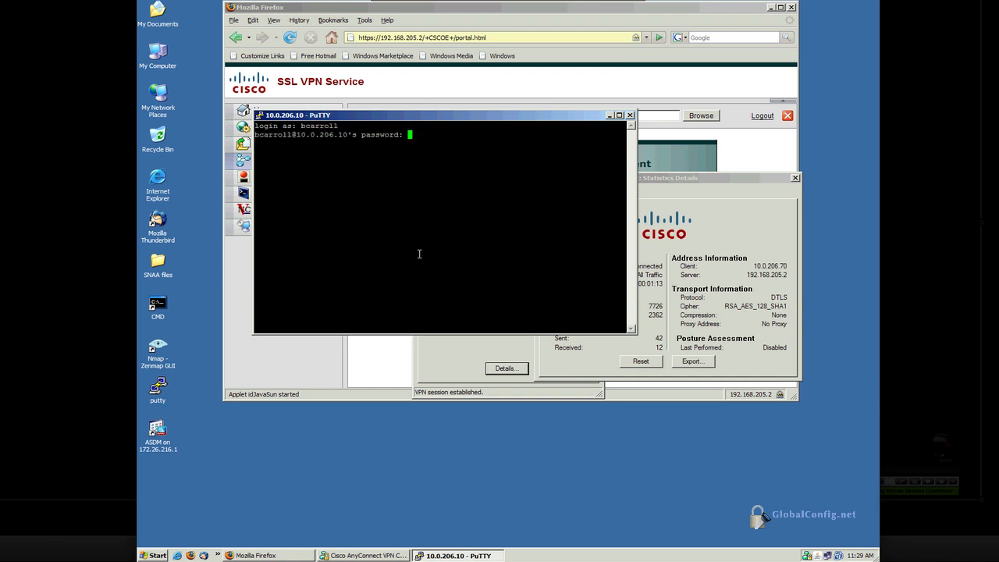
pyautogui.press('Return')
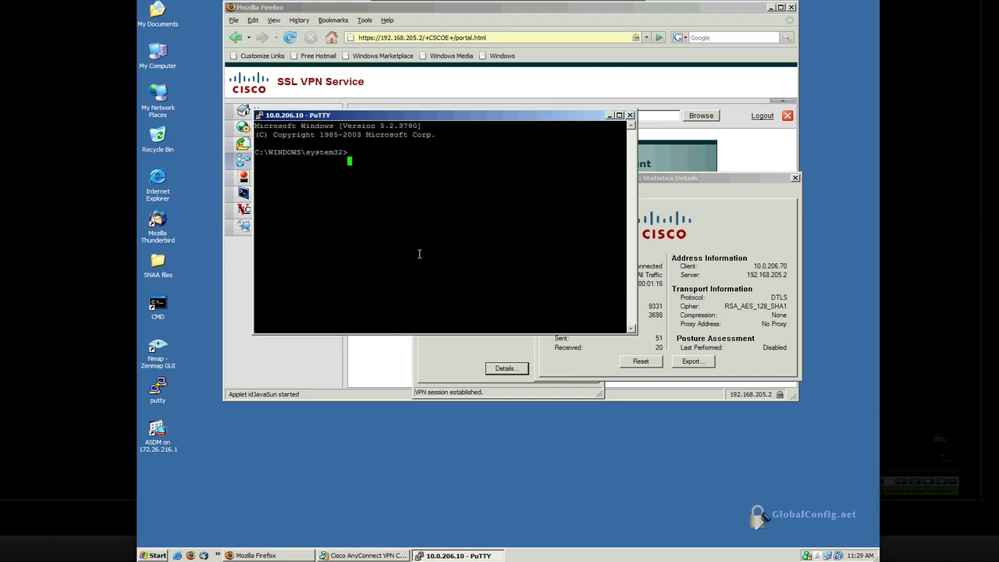
pyautogui.press('Return')
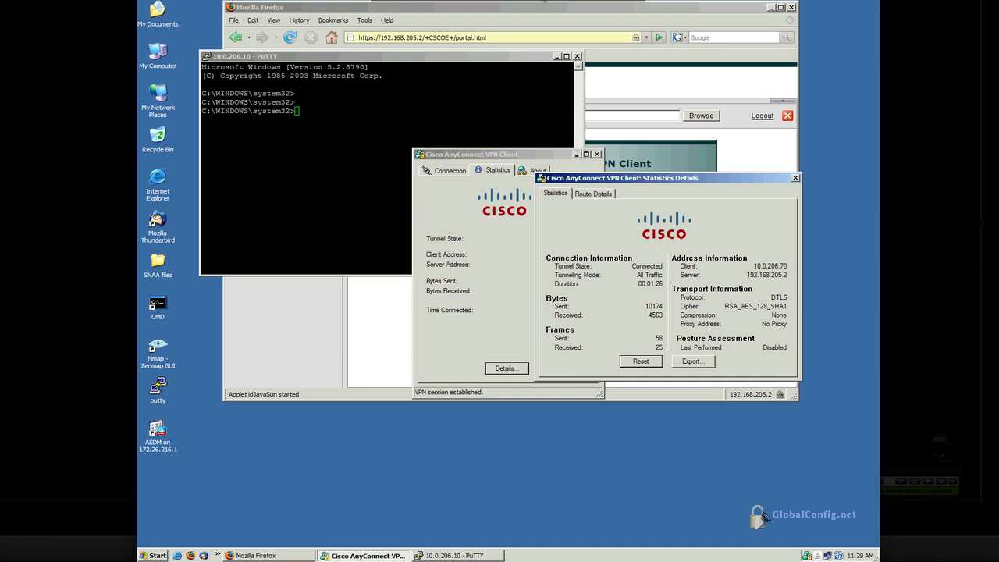
pyautogui.moveTo(548, 6)
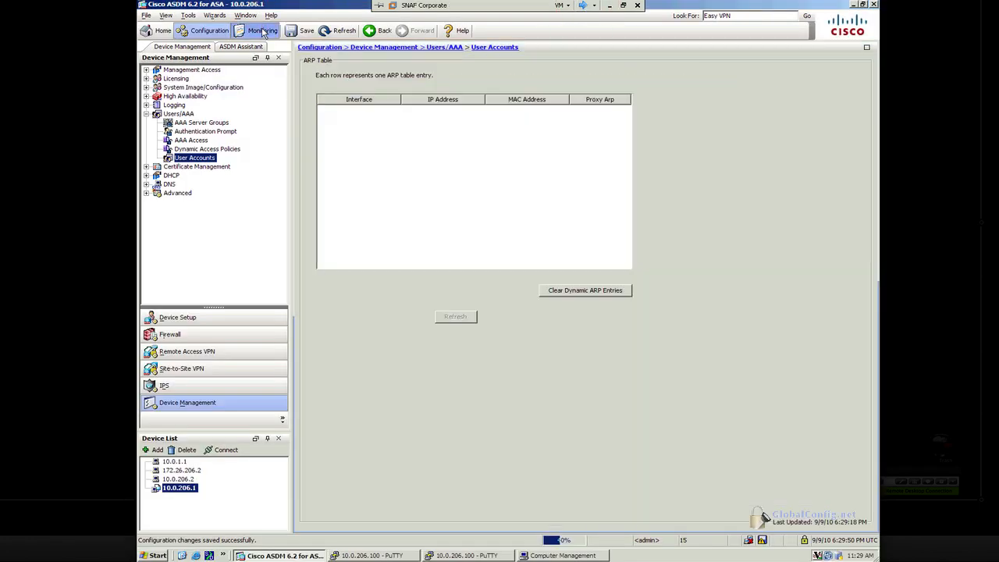
# Show Monitoring > VPN Sessions, filter by session type, and log out user1's clientless session
pyautogui.click(262, 31)
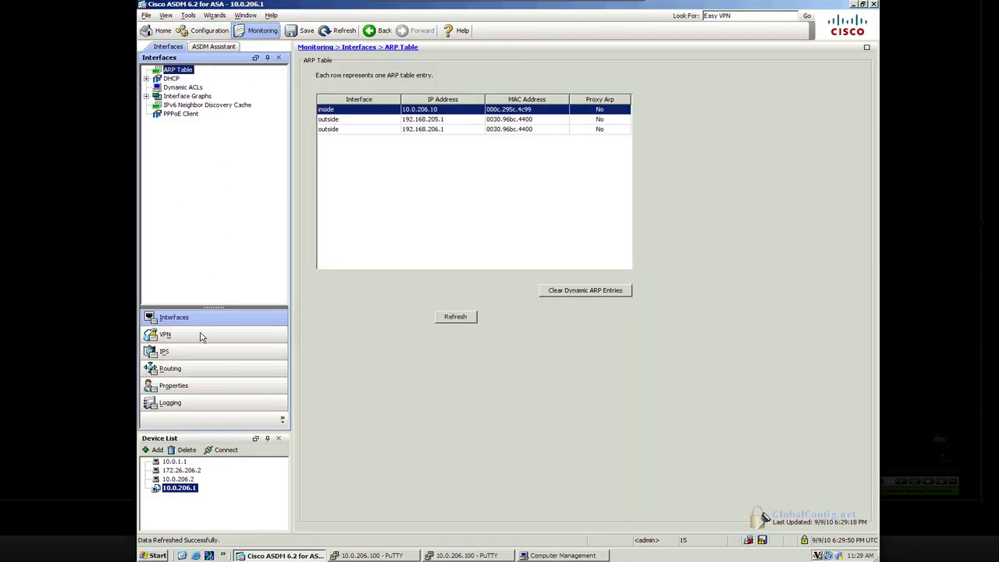
pyautogui.click(165, 334)
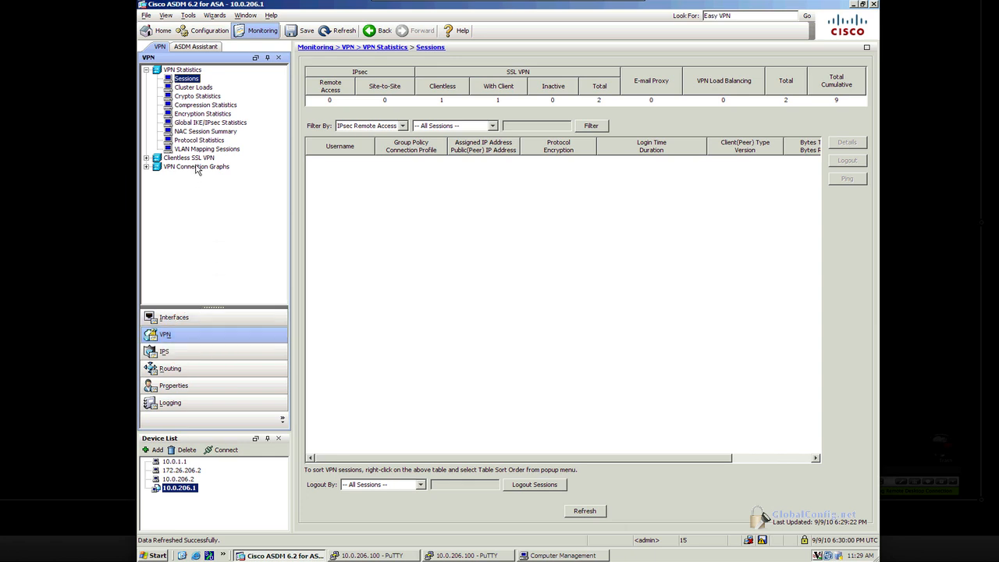
pyautogui.moveTo(340, 100)
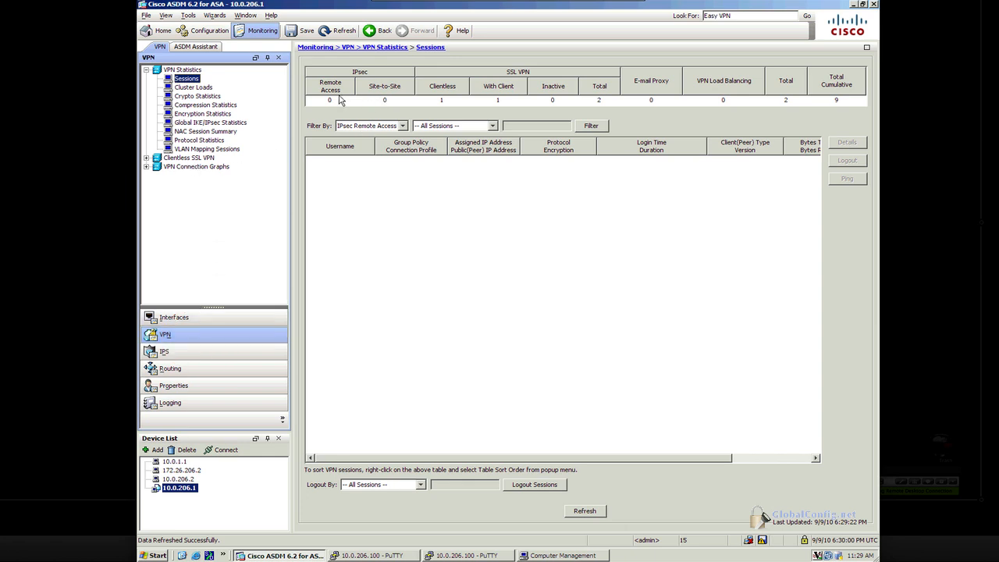
pyautogui.click(402, 125)
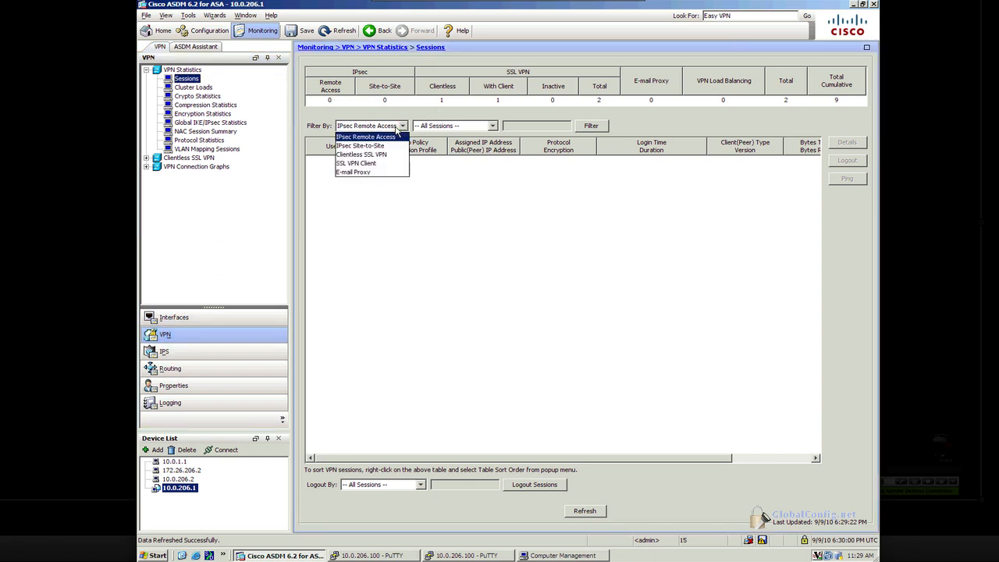
pyautogui.moveTo(361, 154)
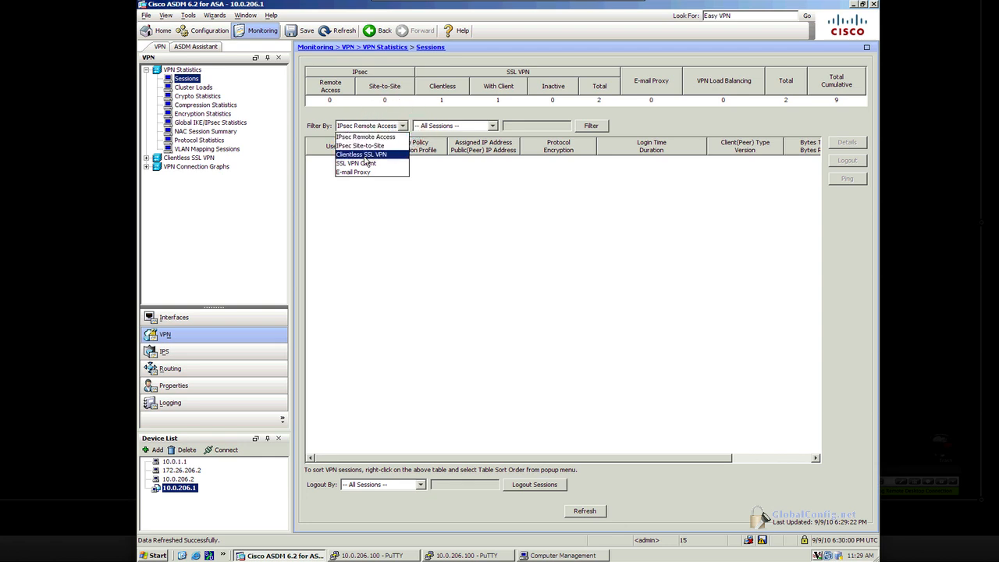
pyautogui.click(356, 163)
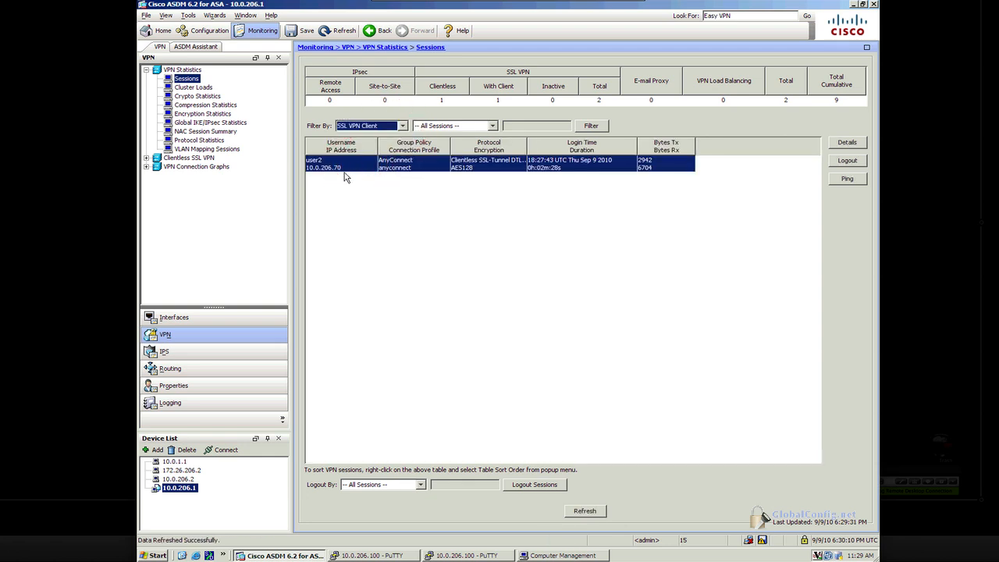
pyautogui.moveTo(500, 173)
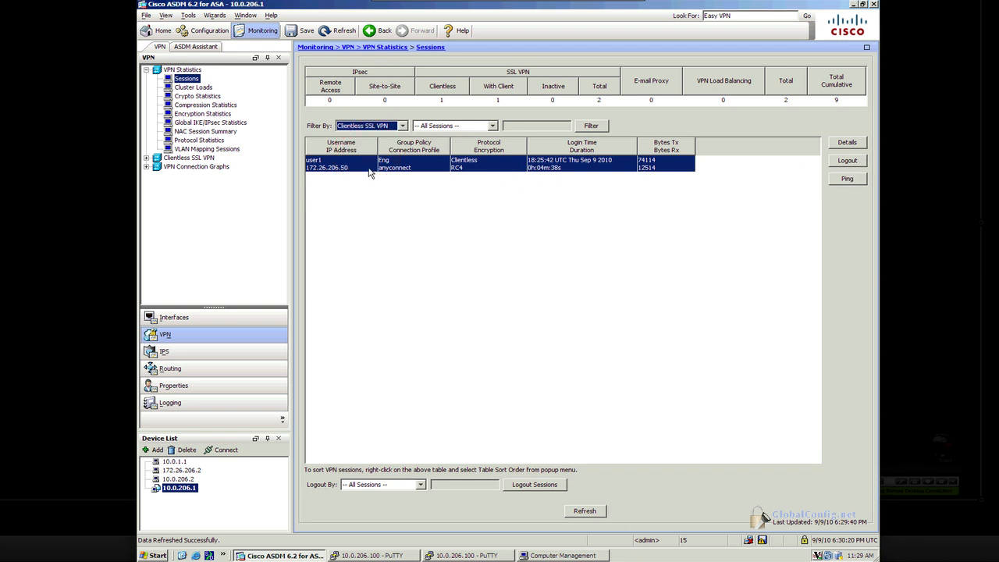
pyautogui.moveTo(425, 172)
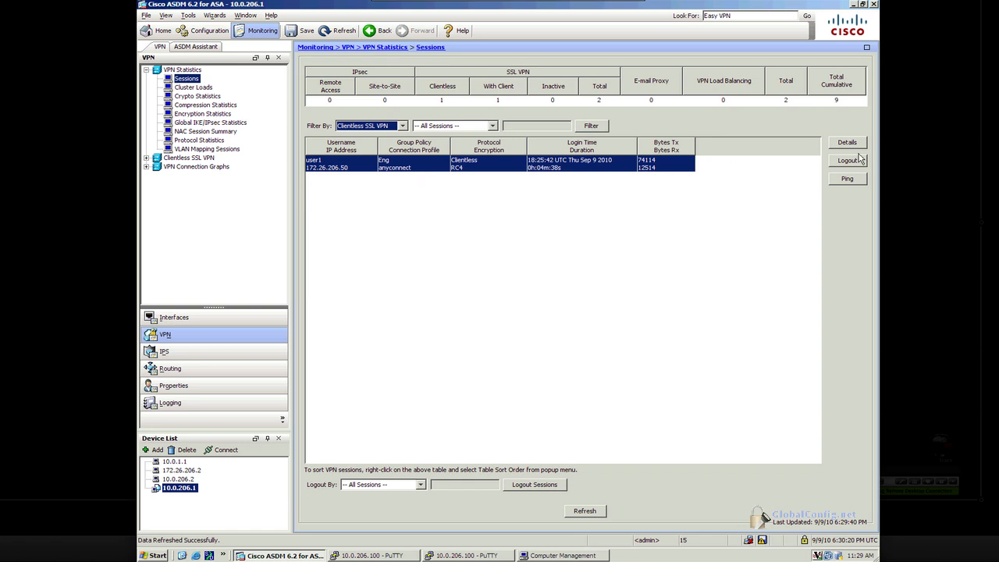
pyautogui.click(847, 160)
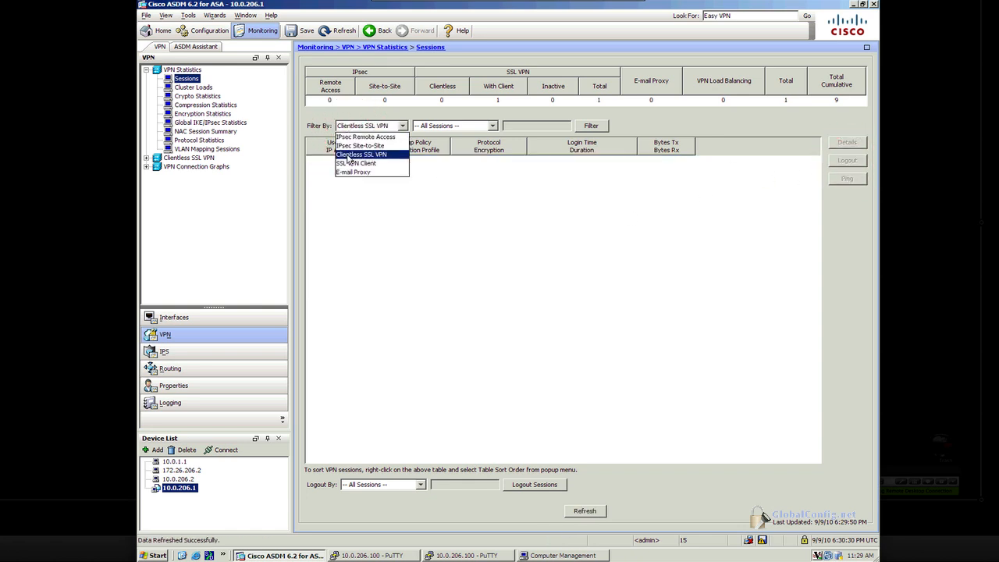
# Filter to SSL VPN Client sessions and widen the Protocol/Encryption column to show the tunnel types
pyautogui.click(356, 163)
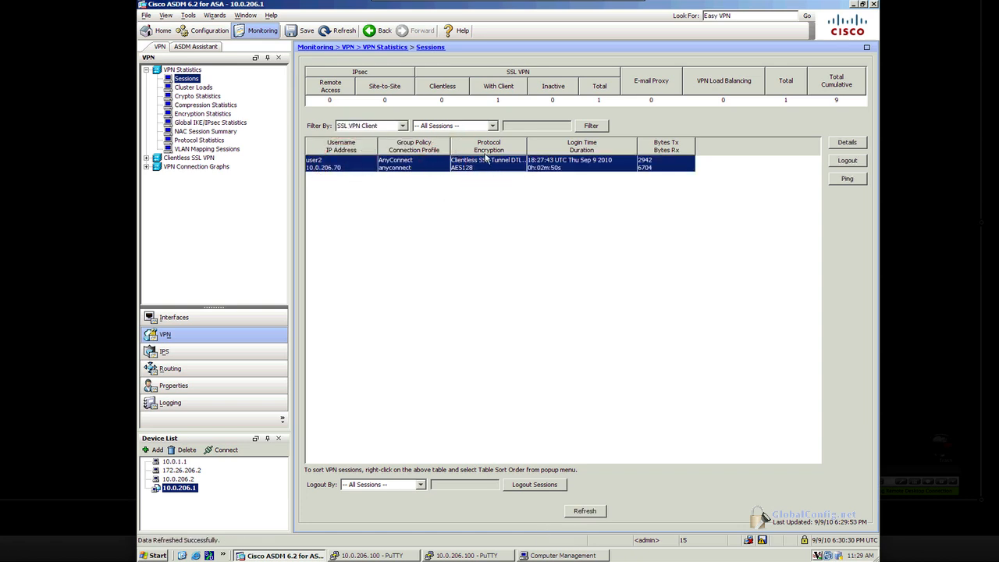
pyautogui.moveTo(515, 166)
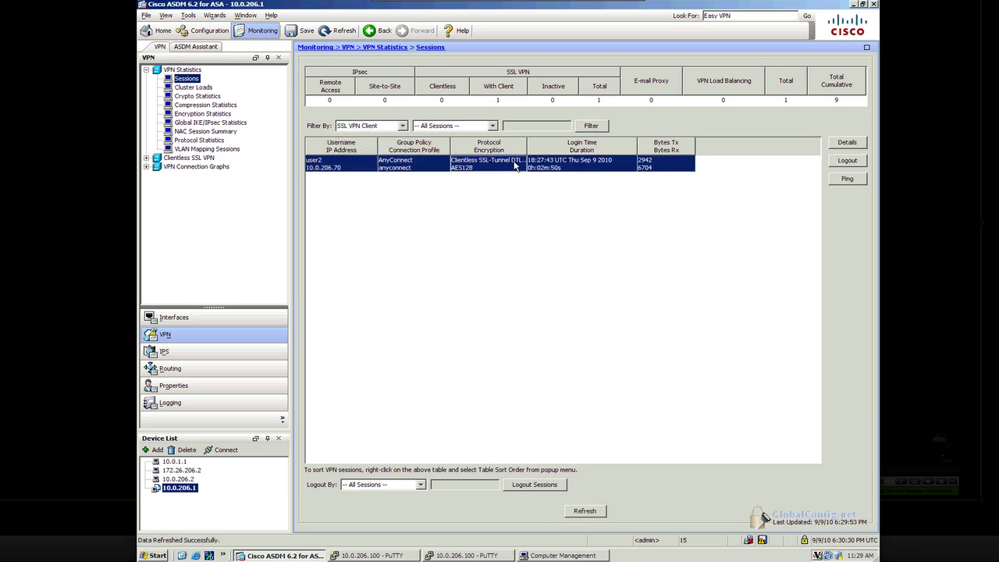
pyautogui.moveTo(527, 148); pyautogui.dragTo(573, 149)
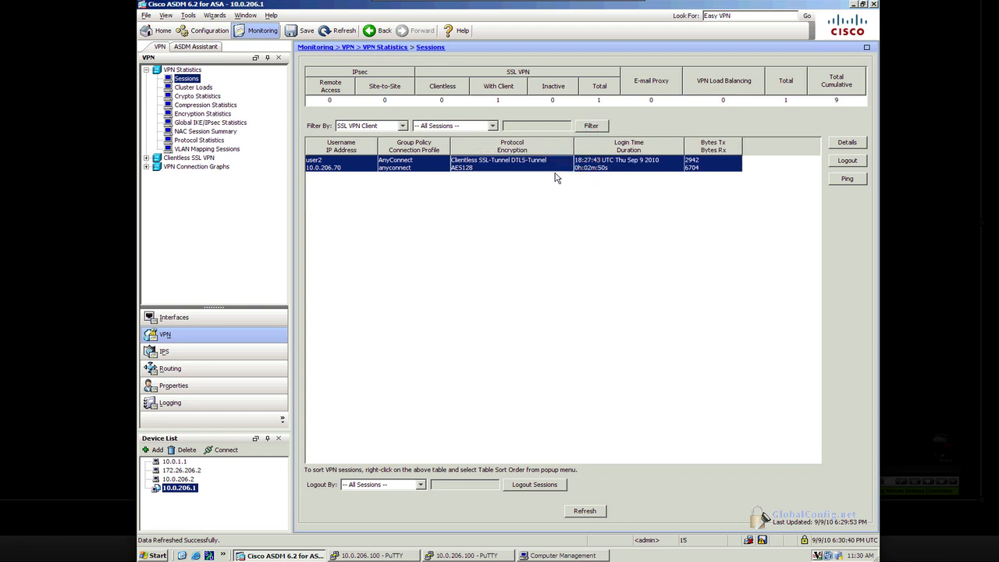
pyautogui.moveTo(521, 168)
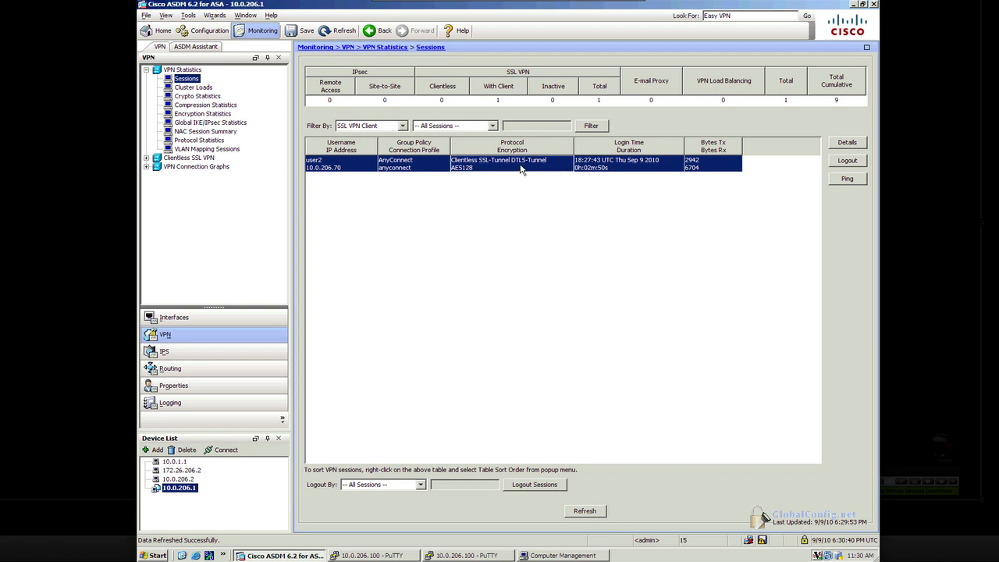
pyautogui.moveTo(520, 164)
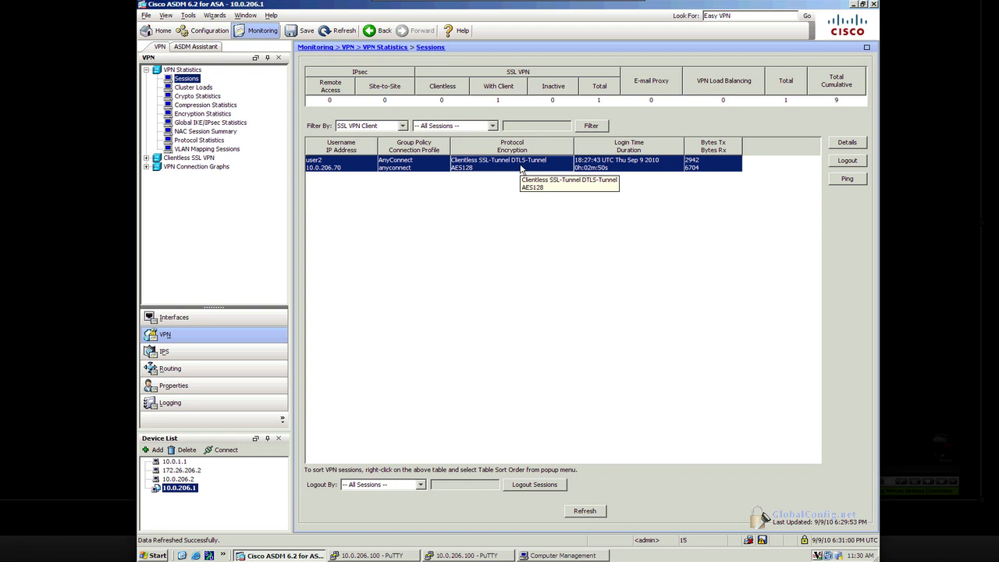
pyautogui.moveTo(520, 170)
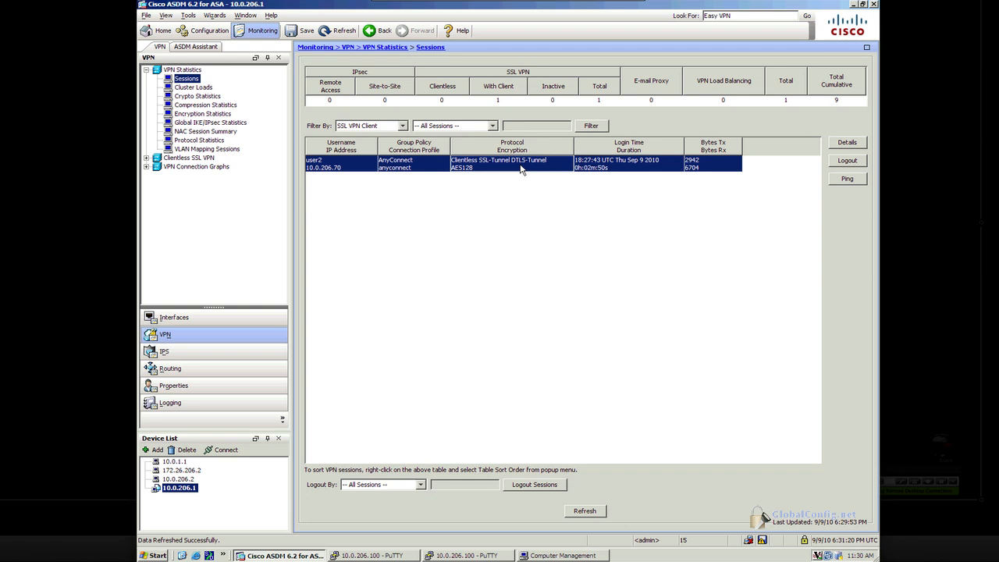
pyautogui.moveTo(863, 414)
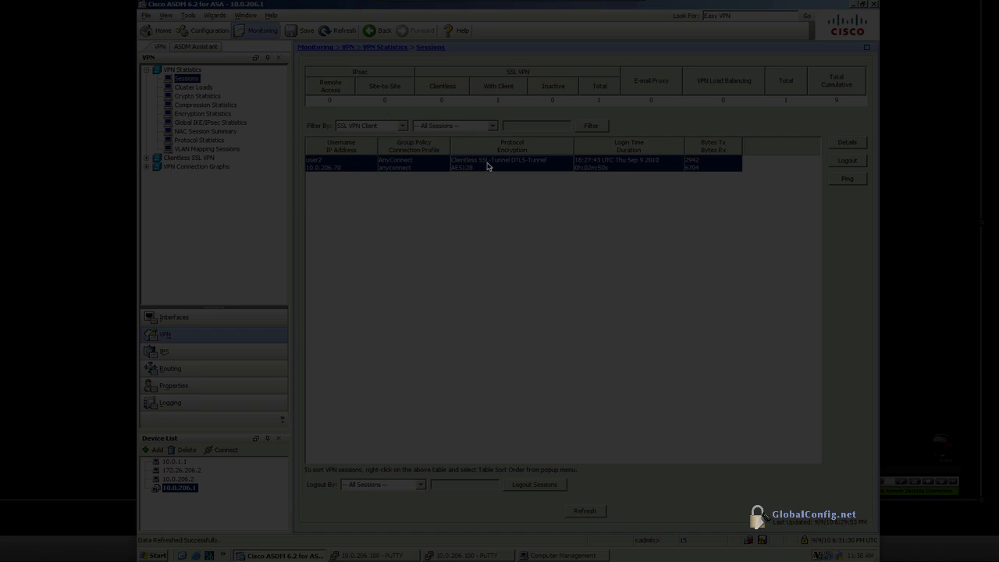
pyautogui.moveTo(529, 169)
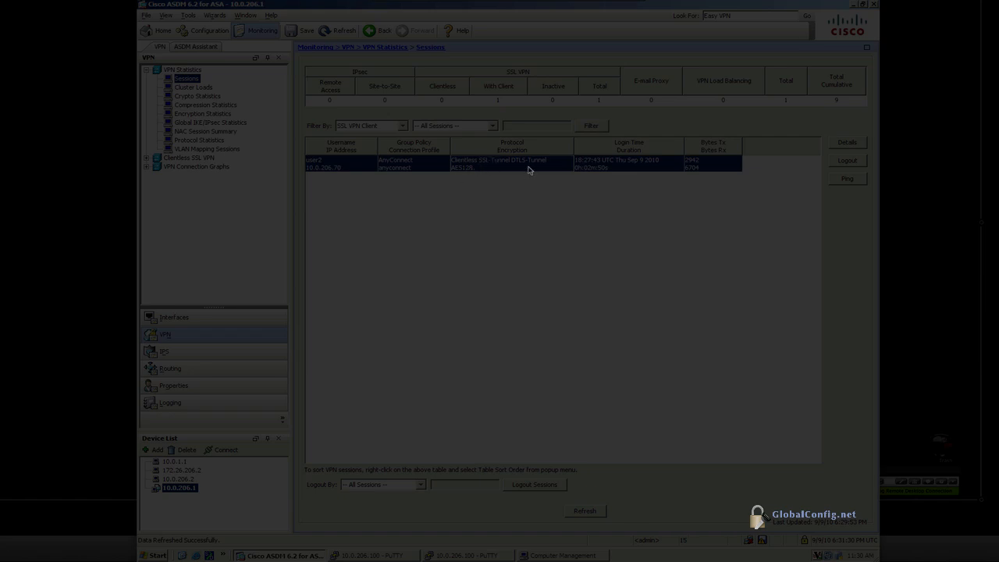
pyautogui.moveTo(550, 220)
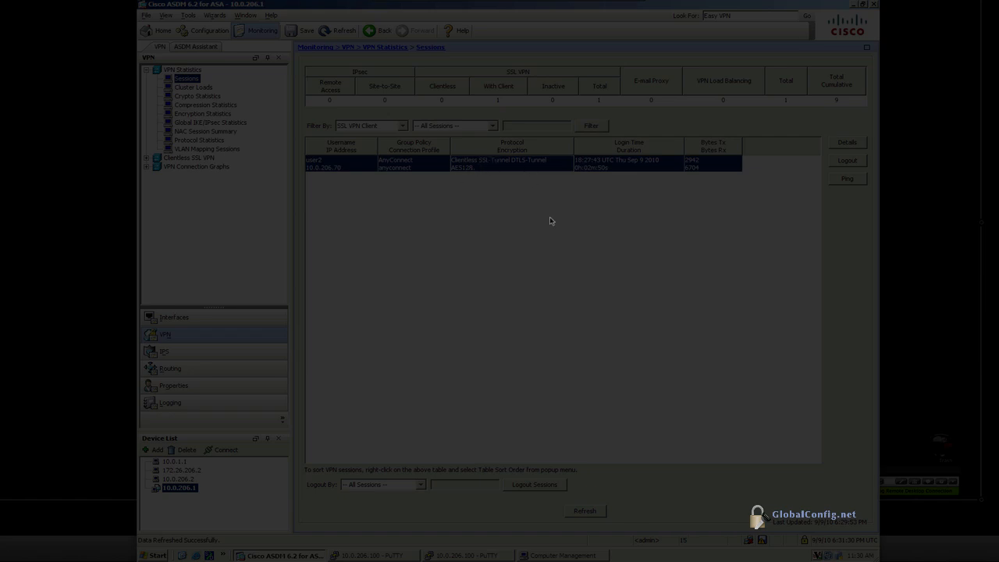
pyautogui.moveTo(482, 546)
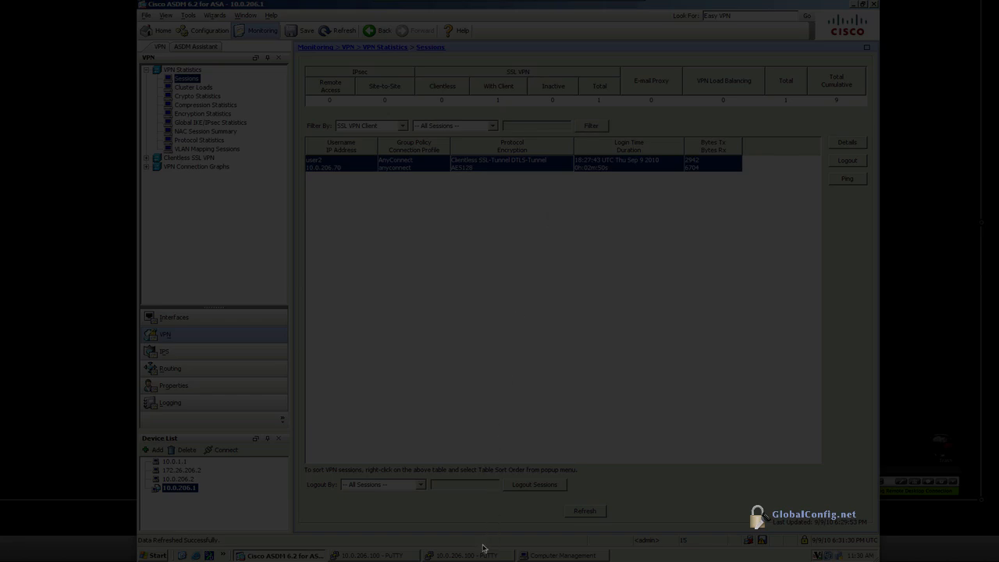
# Run 'sh vpn-sessiondb detail svc' in PuTTY and scroll through user2's SSL and DTLS tunnel details
pyautogui.click(468, 555)
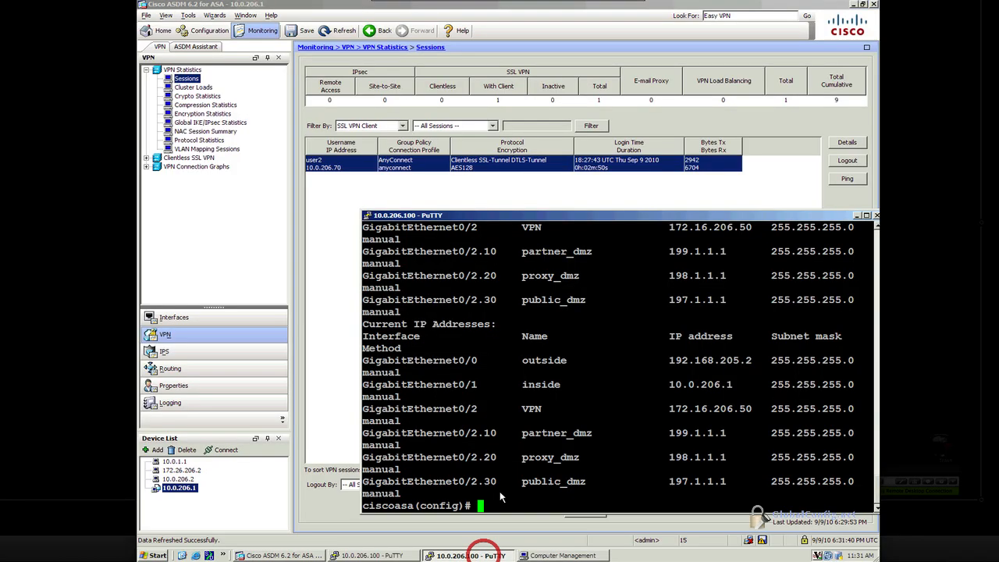
pyautogui.write('sh')
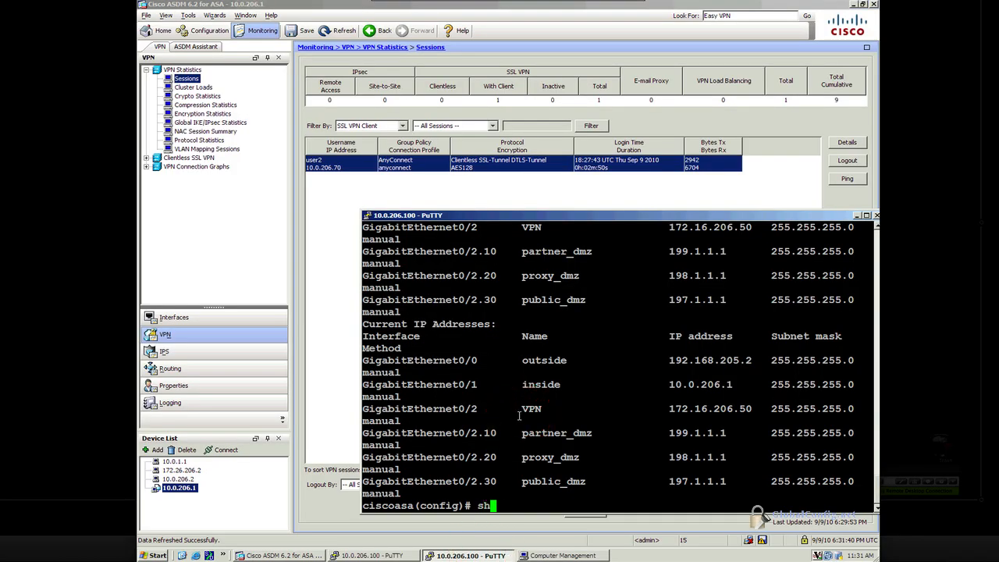
pyautogui.write('vpn-sessiondb detail')
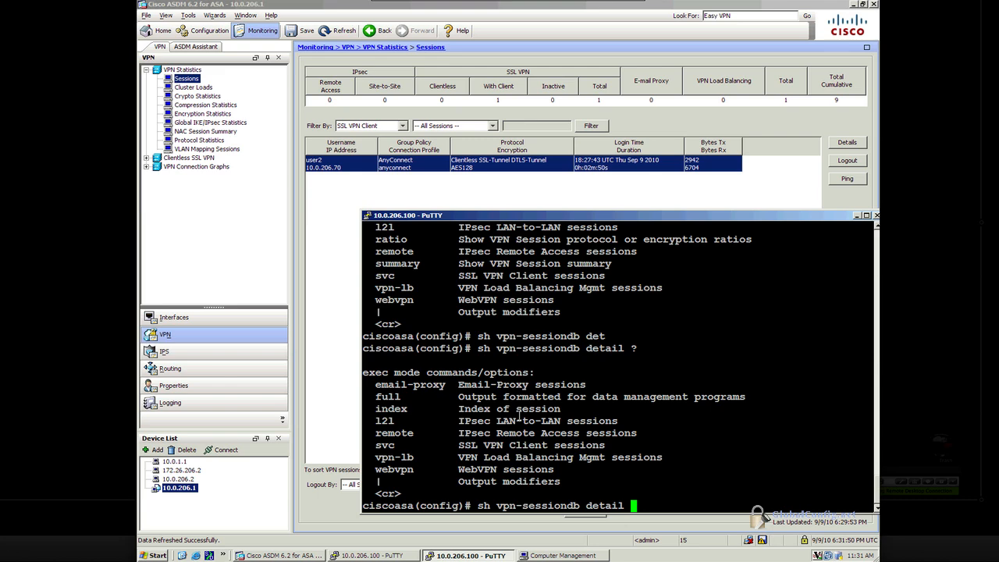
pyautogui.write('sv')
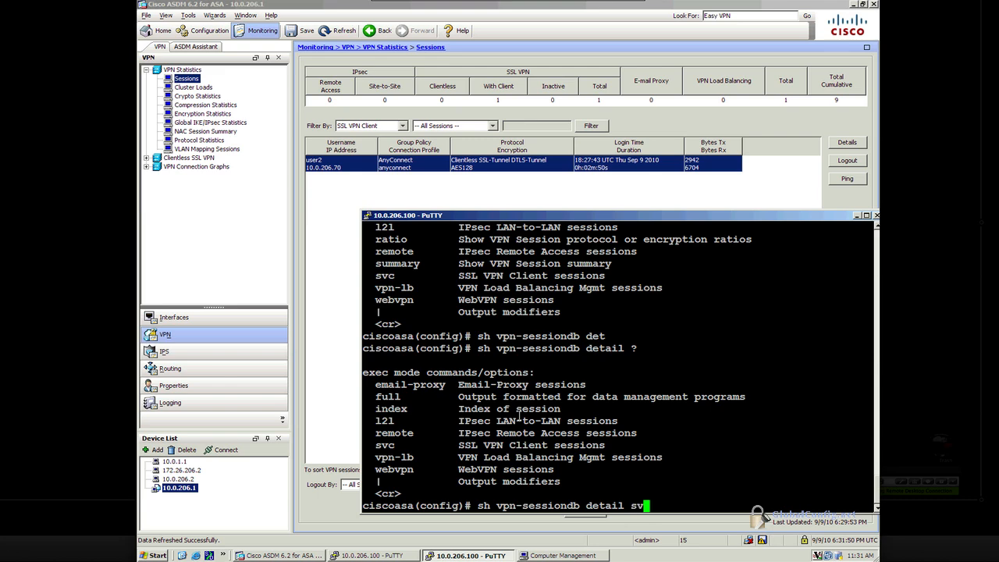
pyautogui.press('Return')
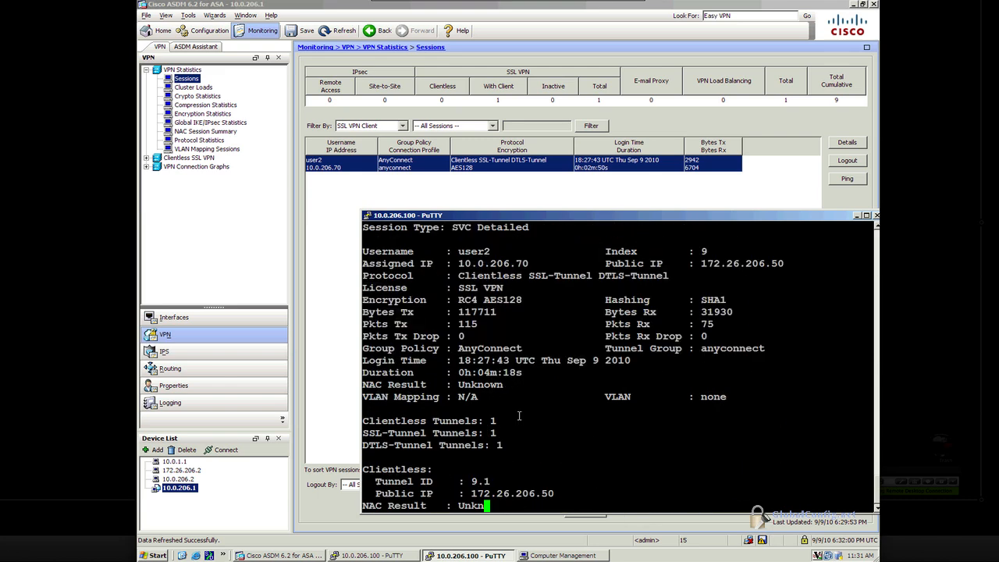
pyautogui.scroll(-3)
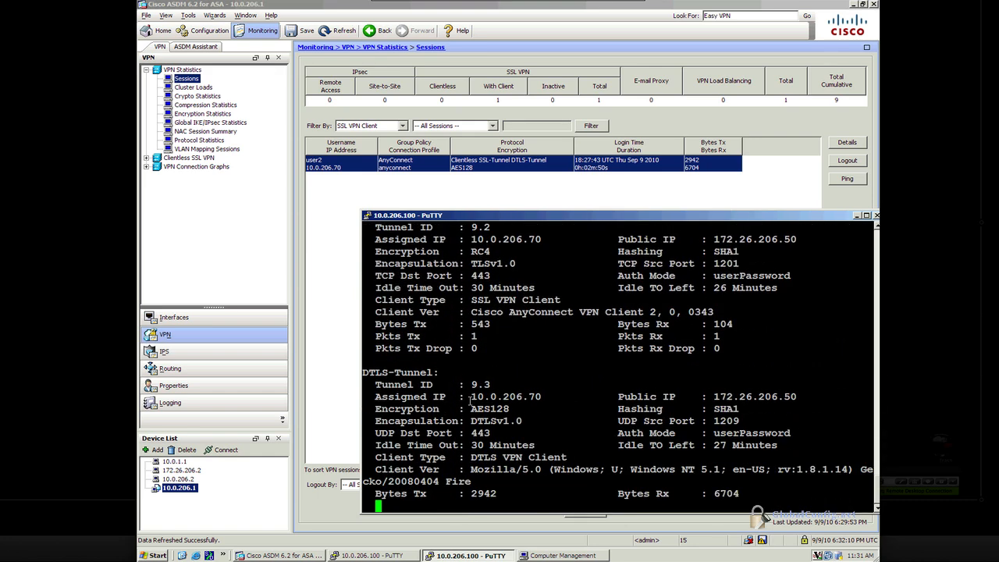
pyautogui.scroll(-3)
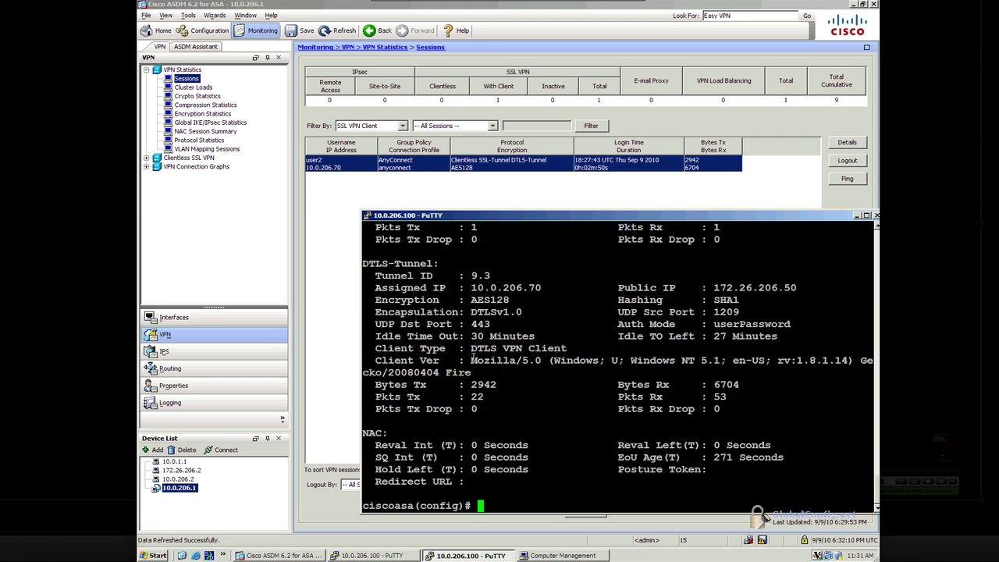